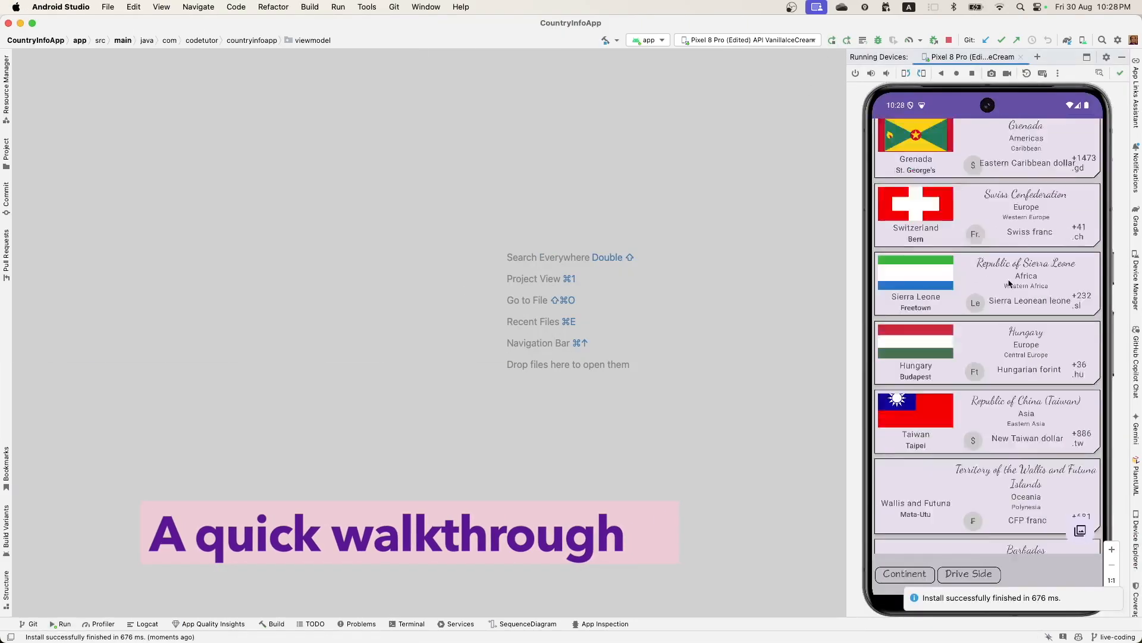
- Update Grenada's capital to NewCapitalSample in the running app and confirm
scroll("down", 3)
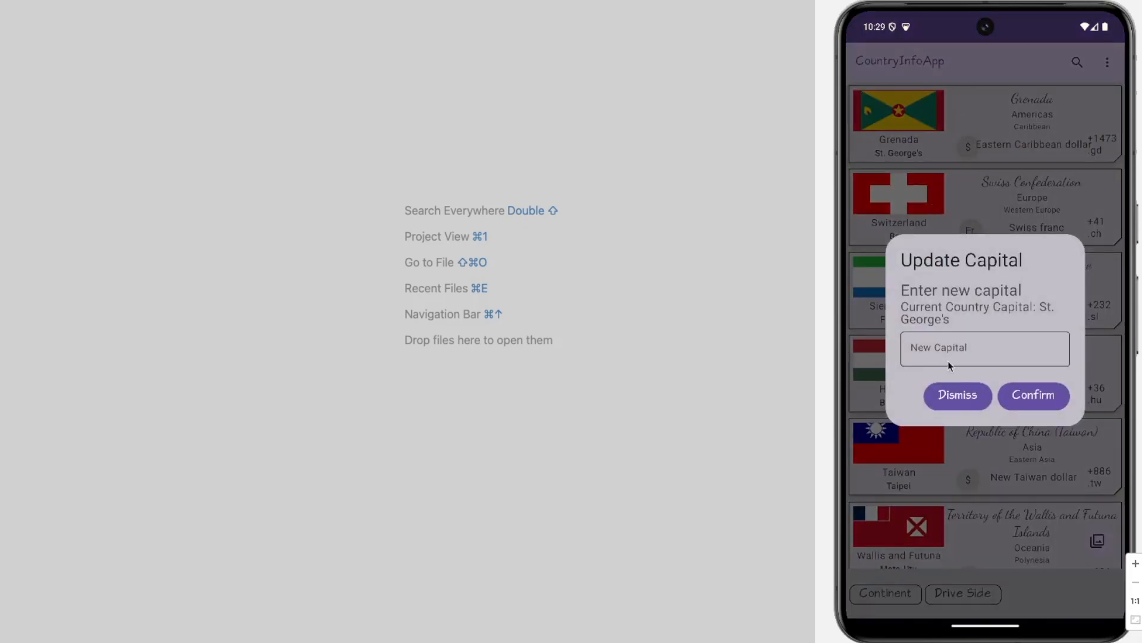
left_click(986, 348)
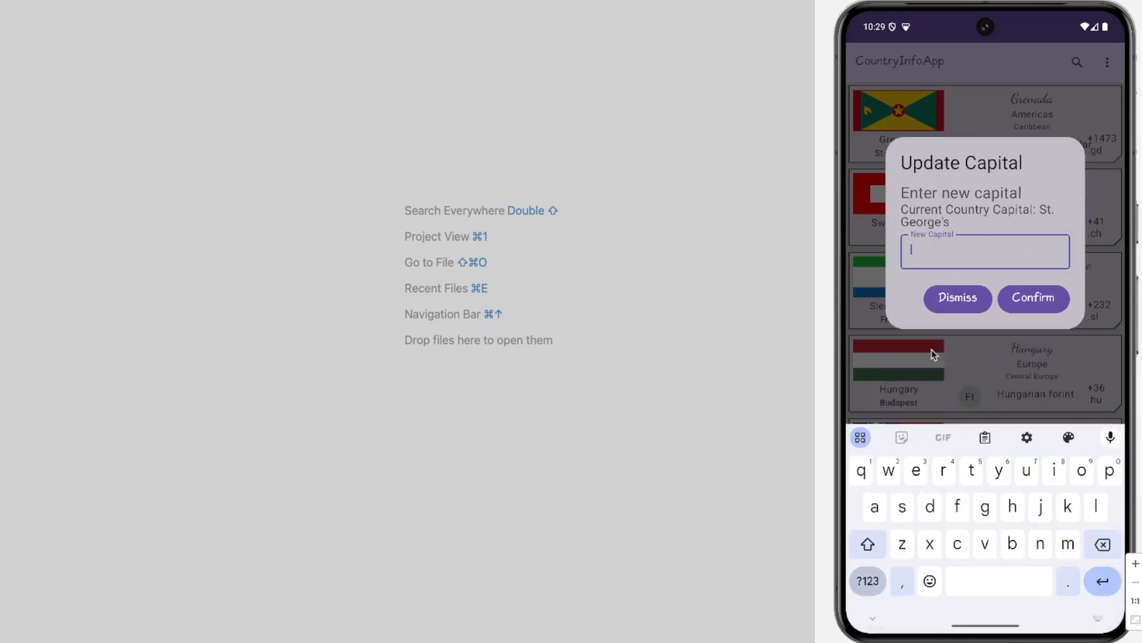
type("NewCapital")
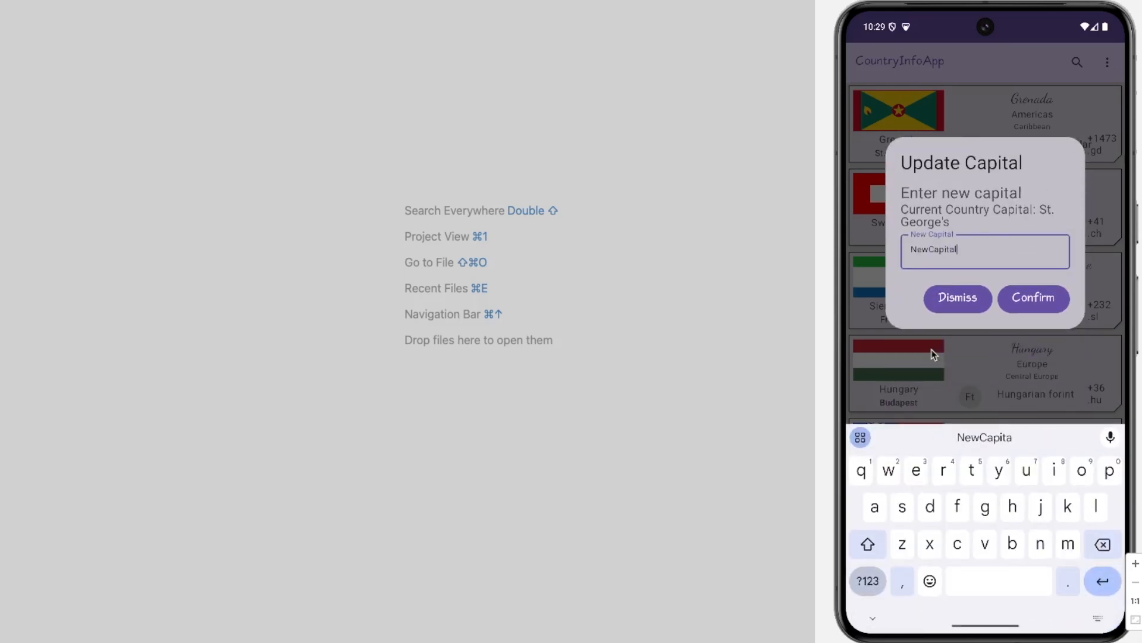
left_click(1033, 298)
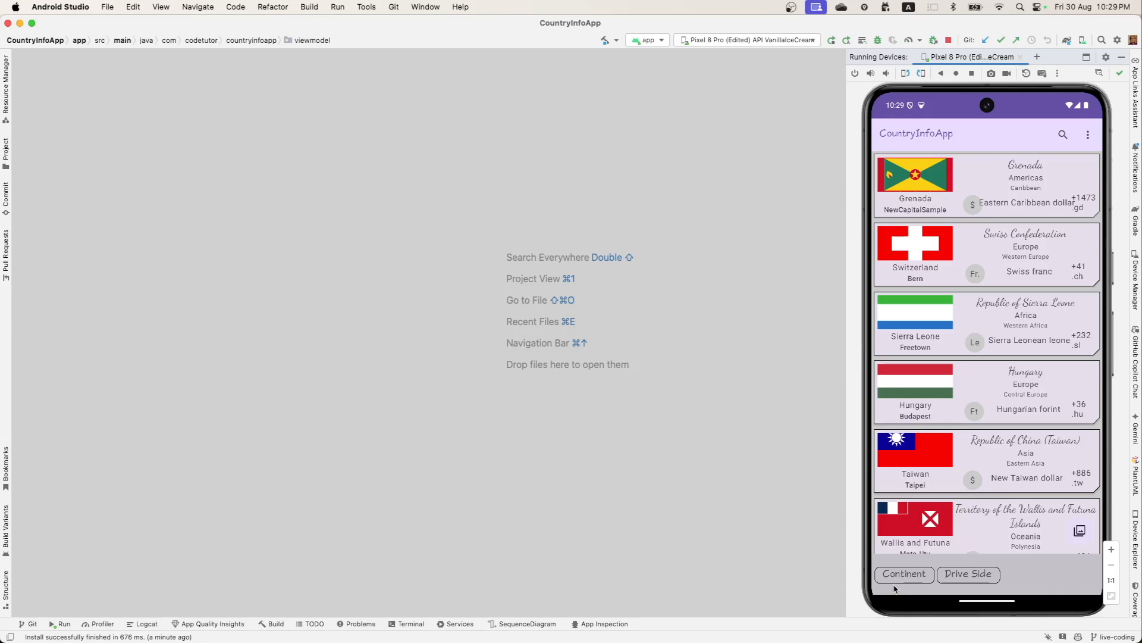
mouse_move(903, 581)
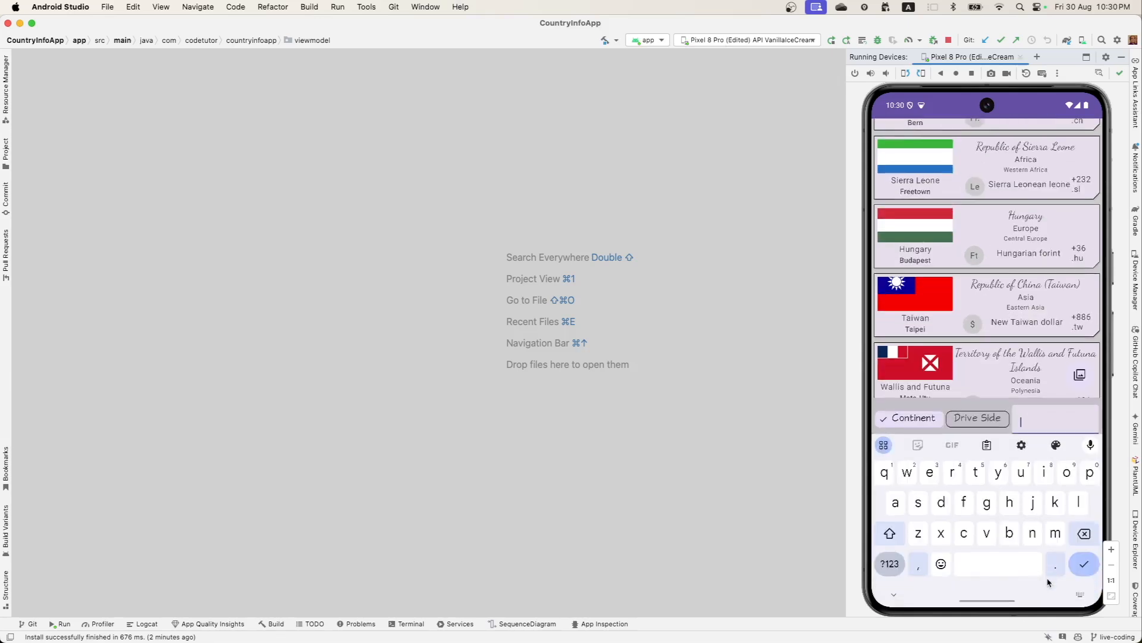
type("Asia")
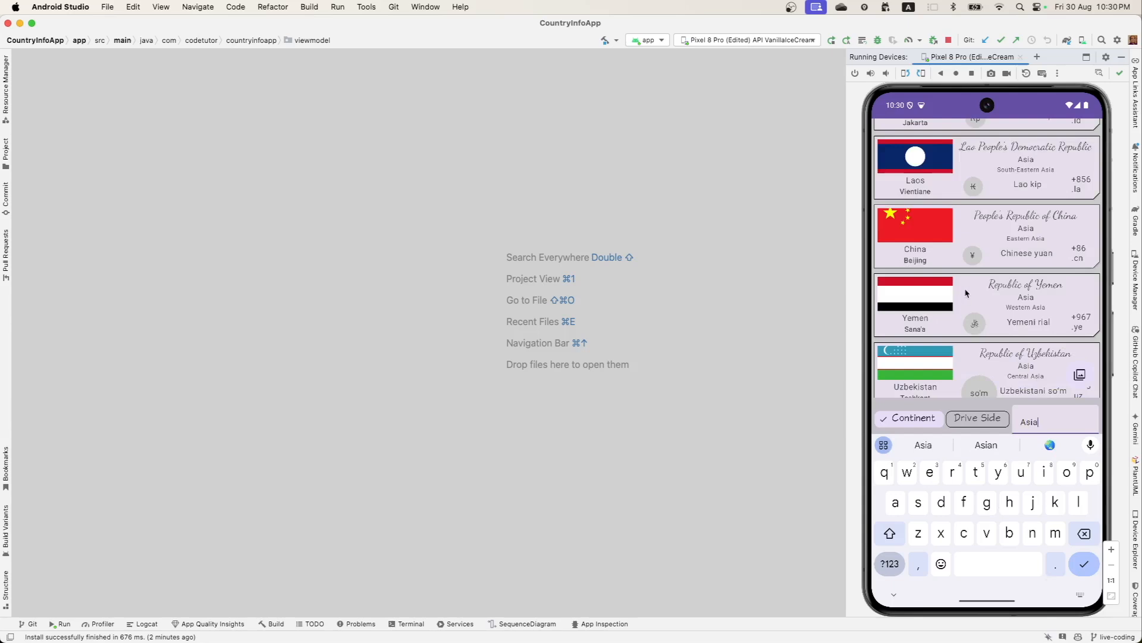
mouse_move(942, 355)
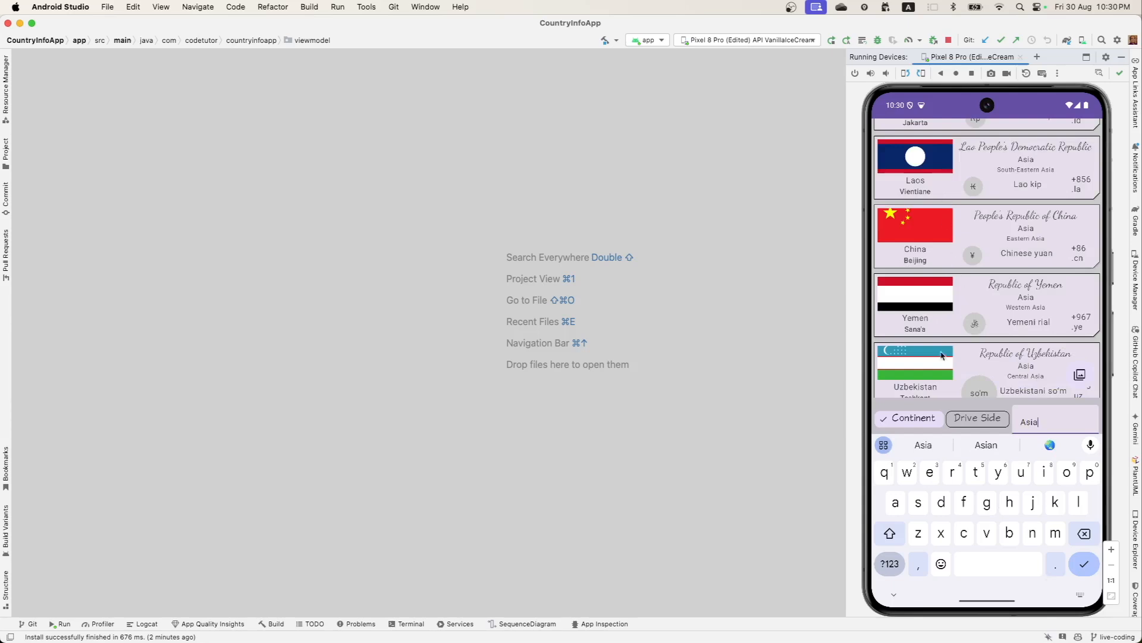
mouse_move(947, 384)
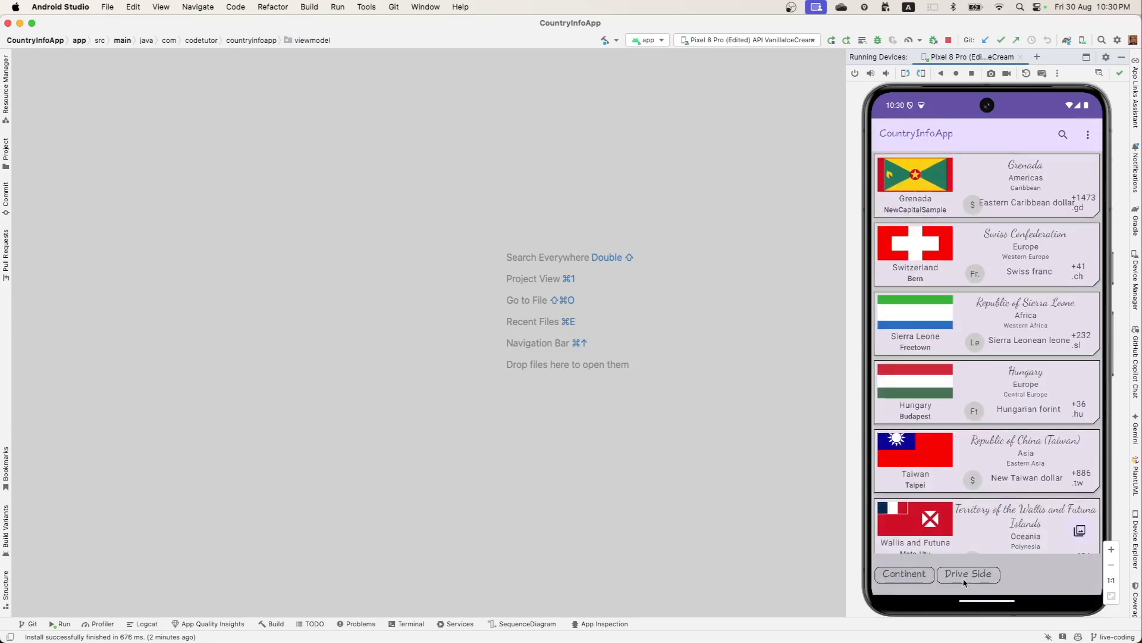
left_click(969, 574)
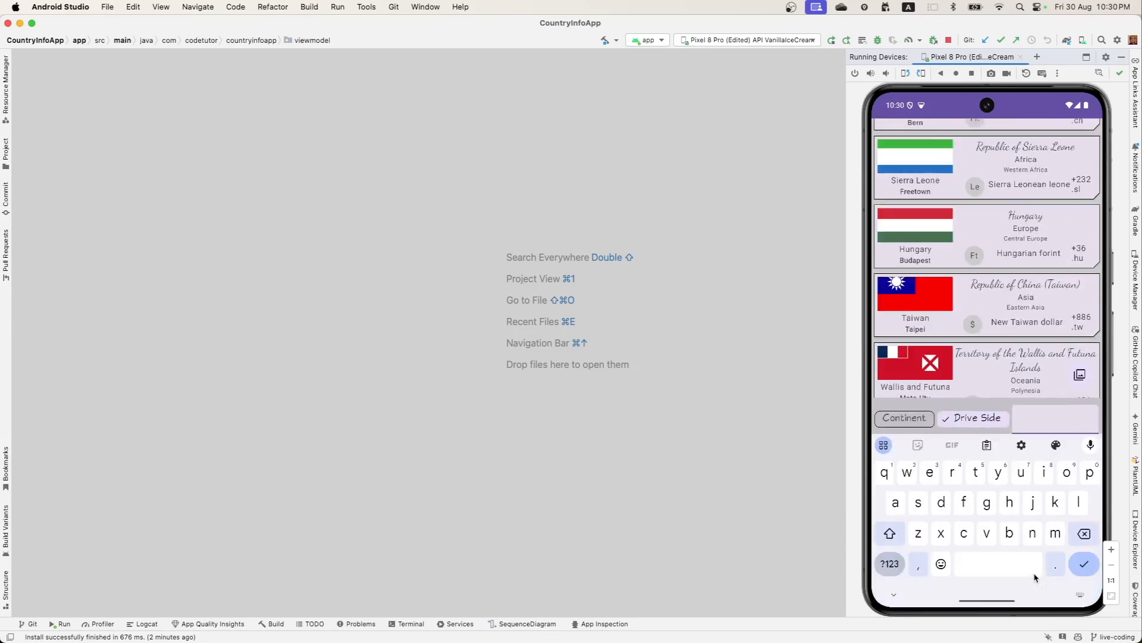
type("left")
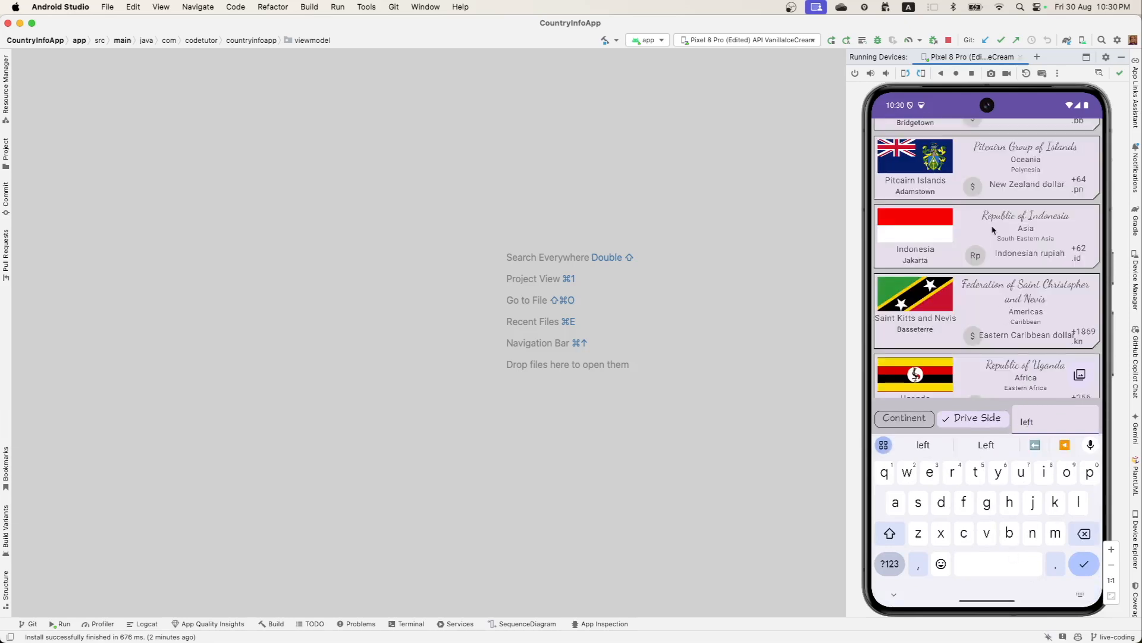
mouse_move(993, 216)
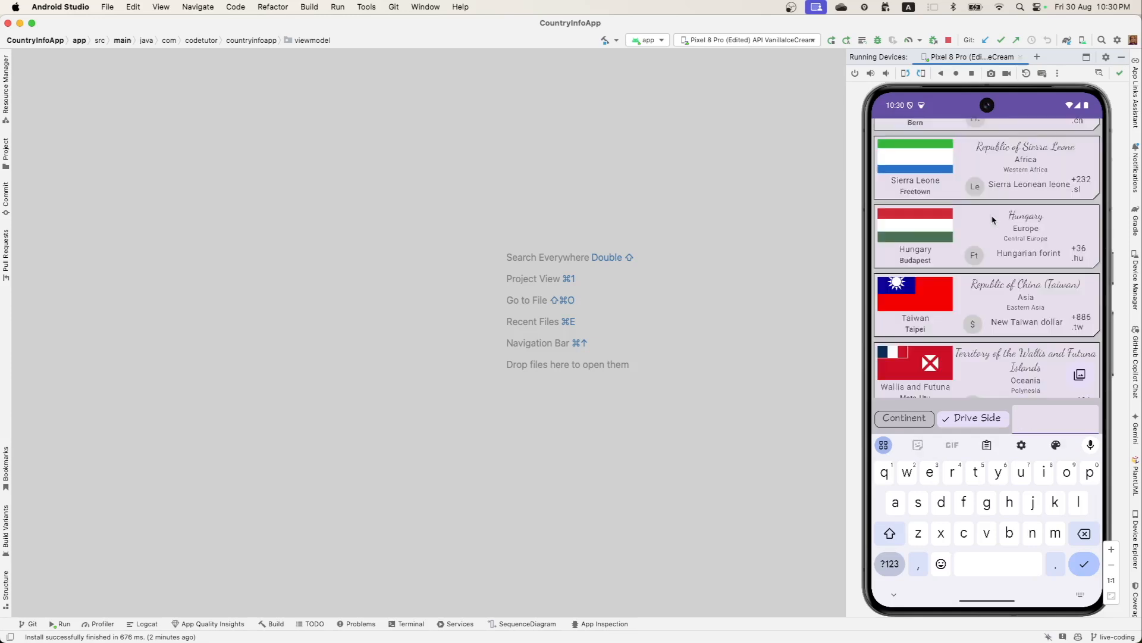
type("right")
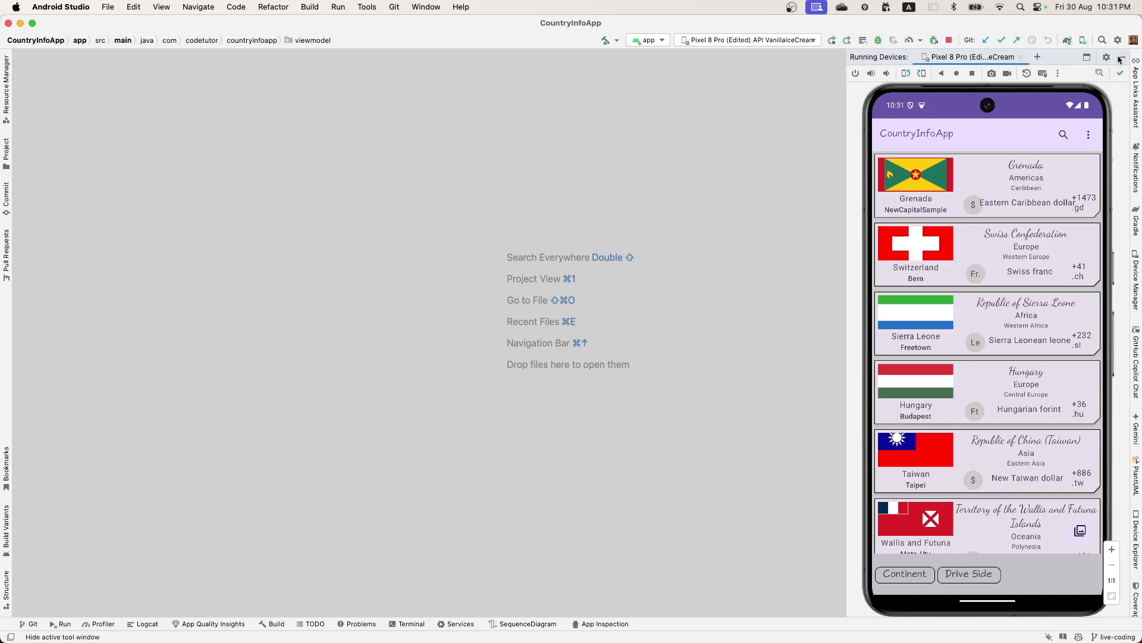
- Hide the device view, show the Project tree, and select components, dialogs and screens
left_click(1120, 59)
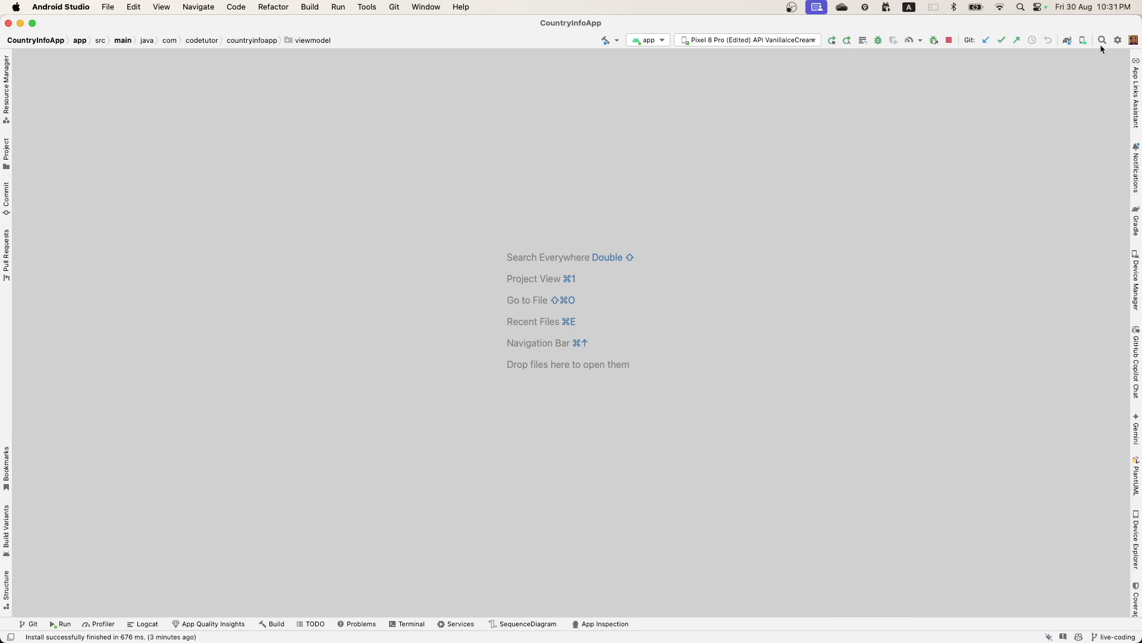
left_click(7, 156)
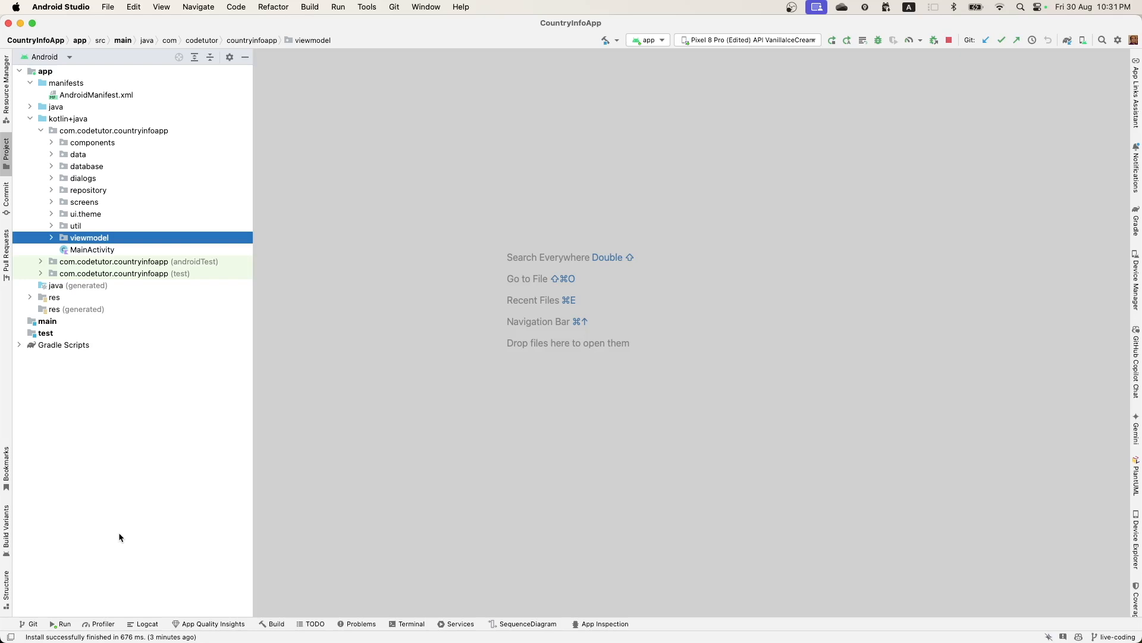
mouse_move(85, 145)
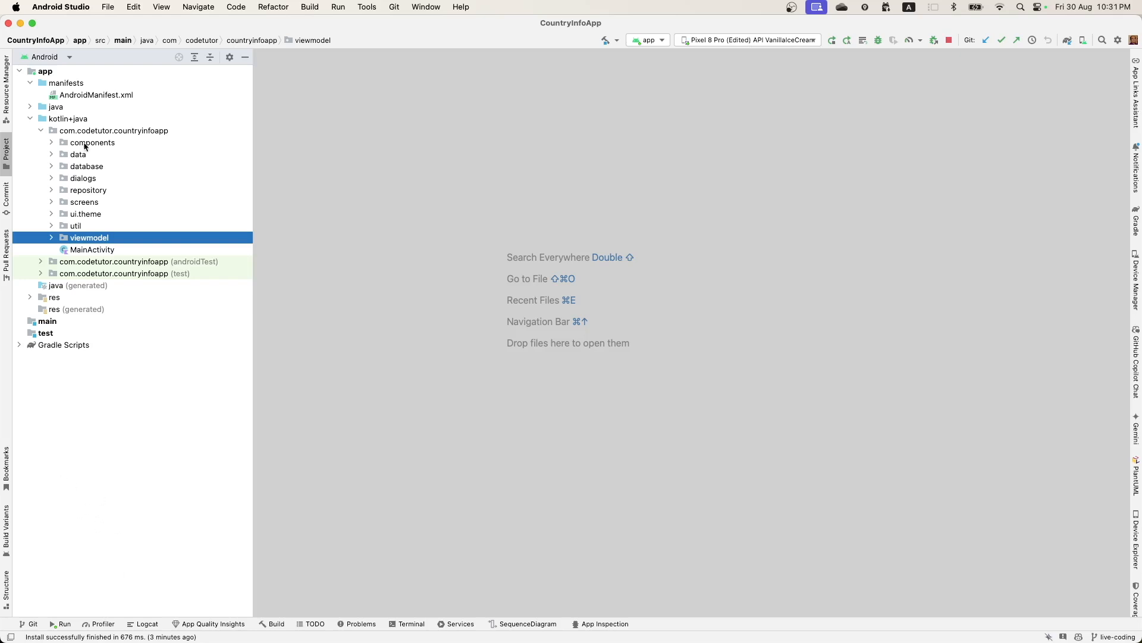
left_click(84, 178)
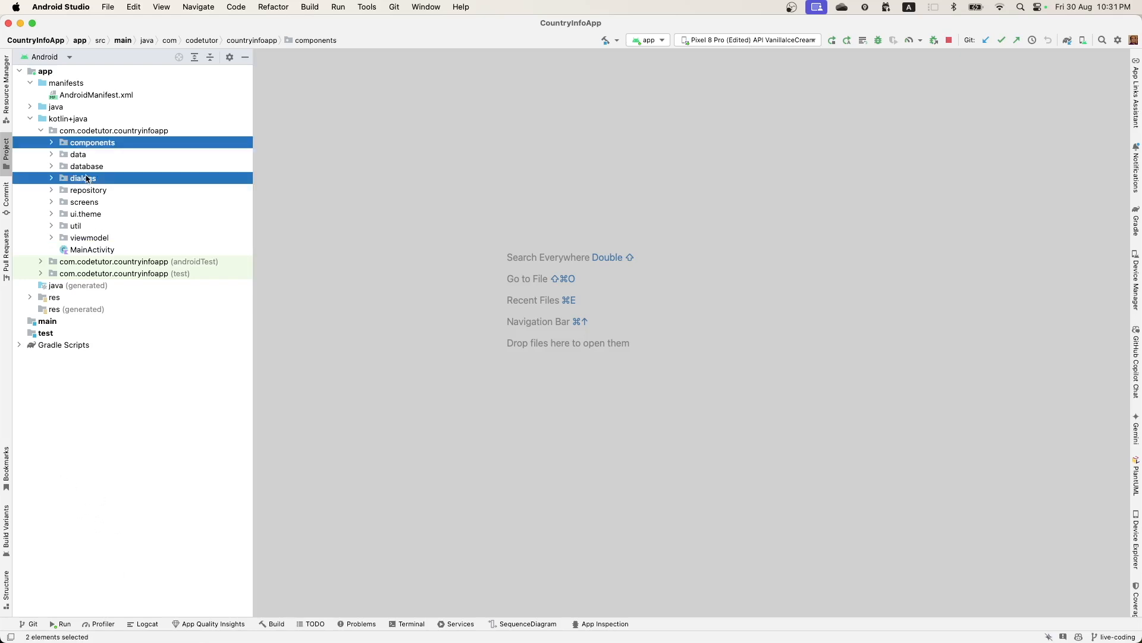
left_click(85, 202)
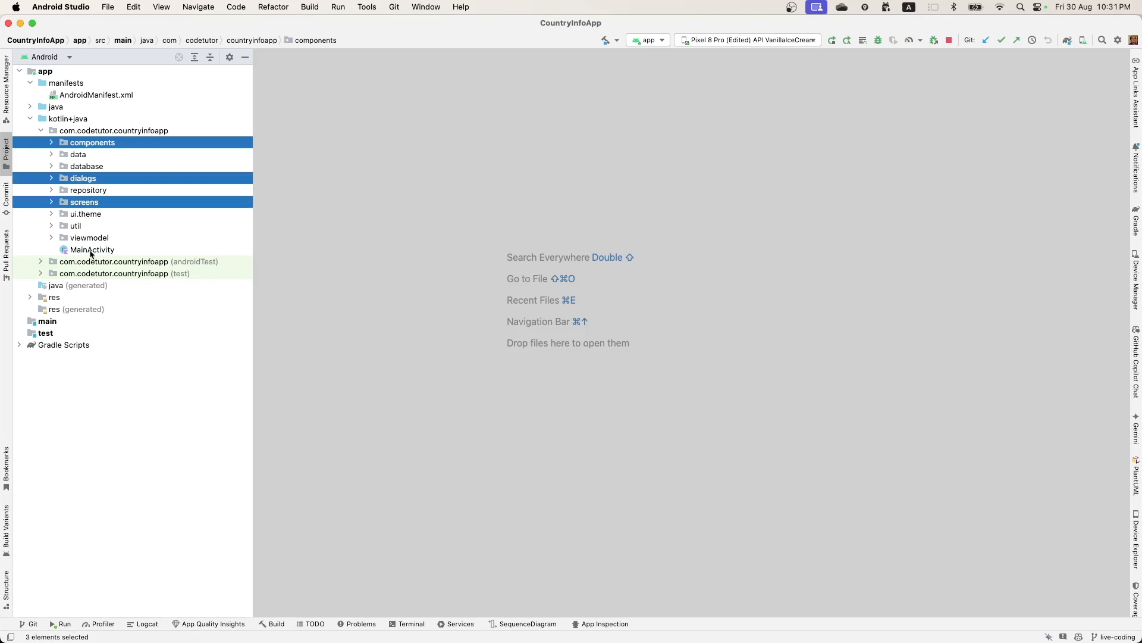
left_click(93, 250)
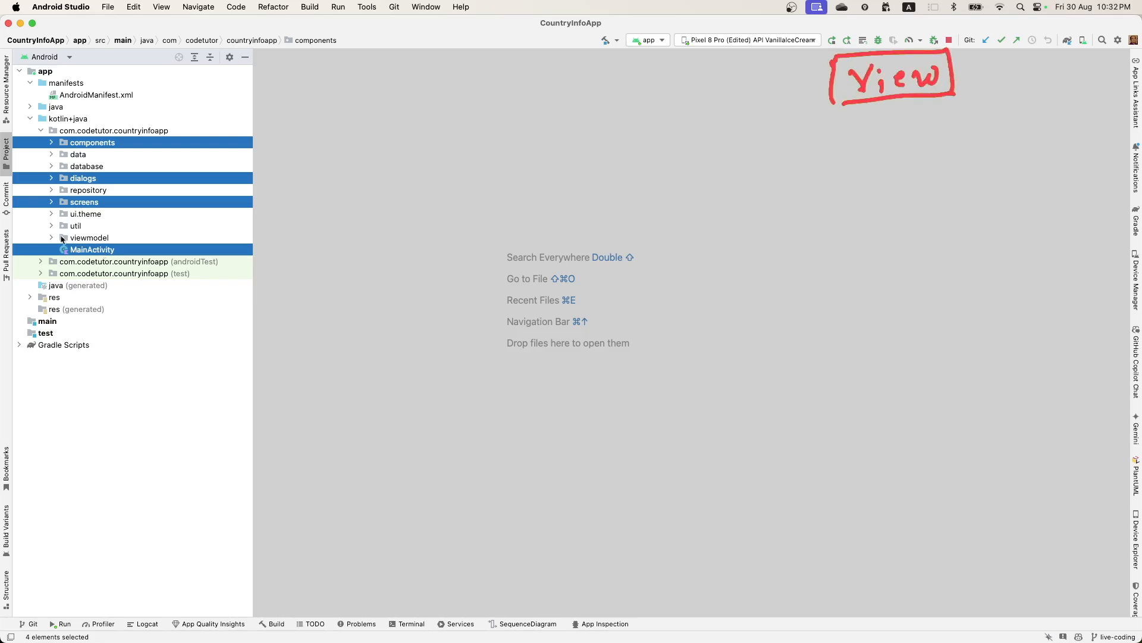
- Expand the viewmodel, repository and database packages to reveal their classes
left_click(62, 237)
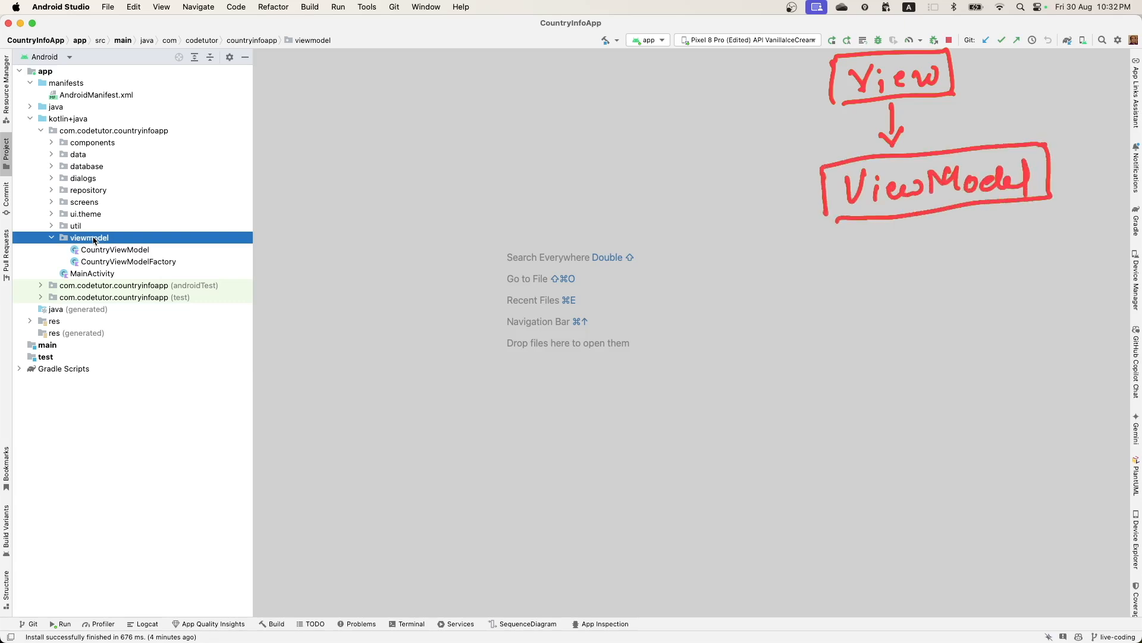
left_click(90, 190)
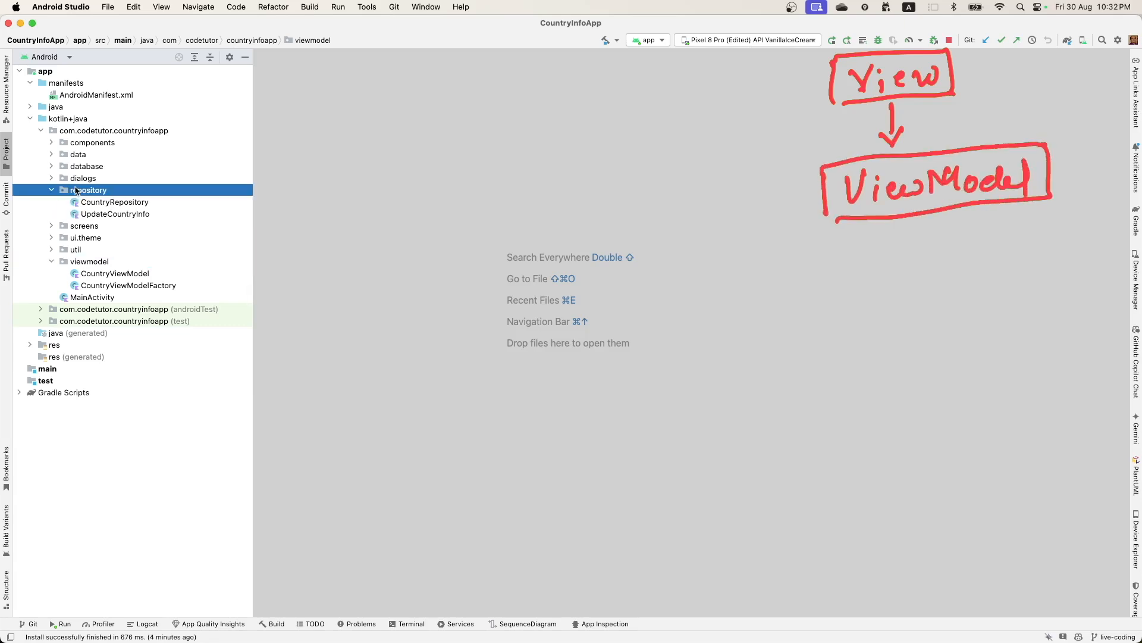
left_click(116, 213)
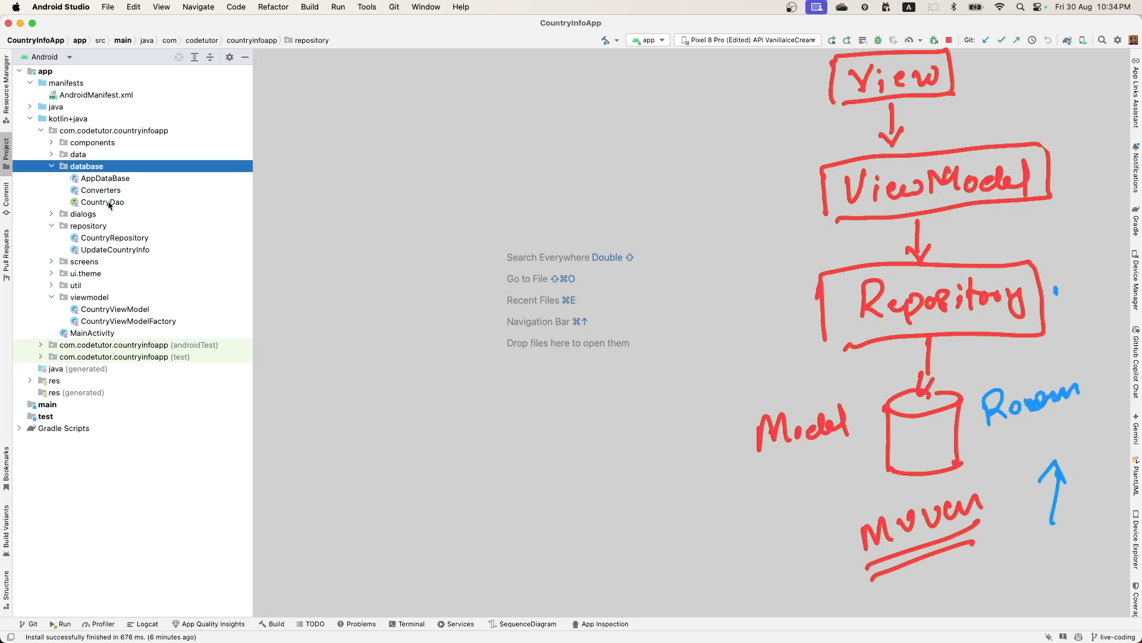
left_click_drag(1057, 291, 1093, 280)
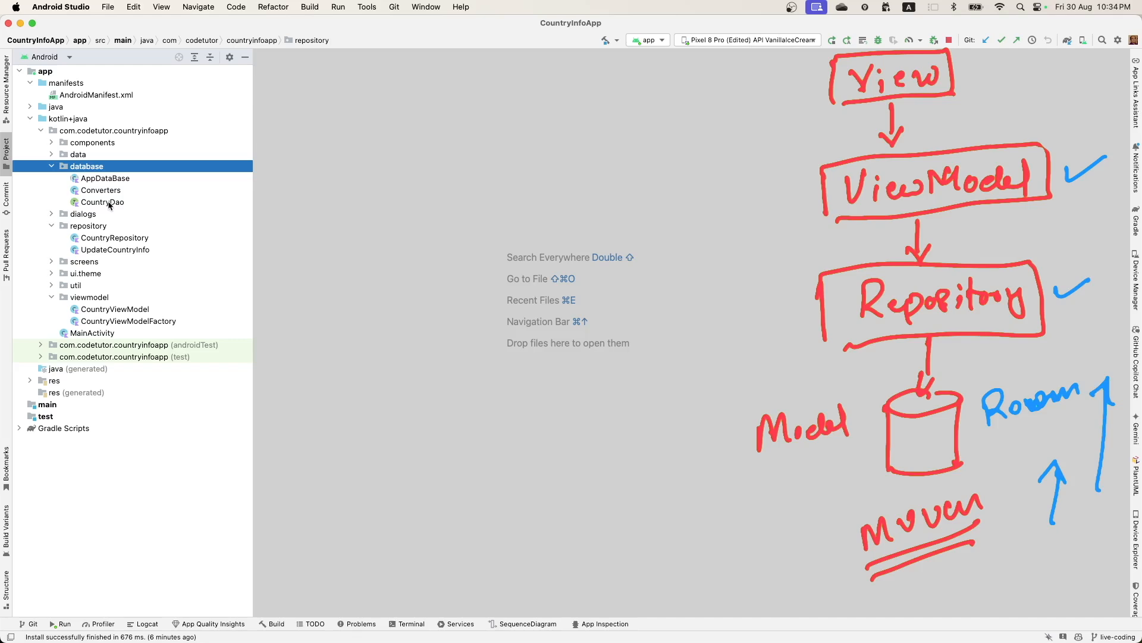
- Open AppDataBase.kt and highlight the countryDao accessor and its CountryDao return type
double_click(107, 178)
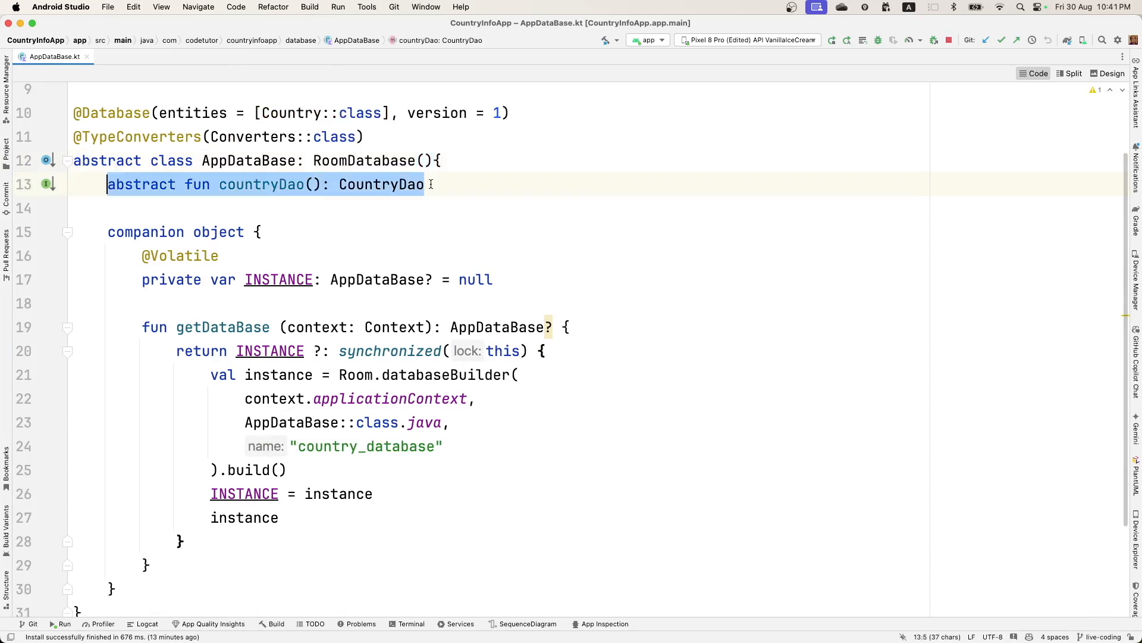
double_click(261, 184)
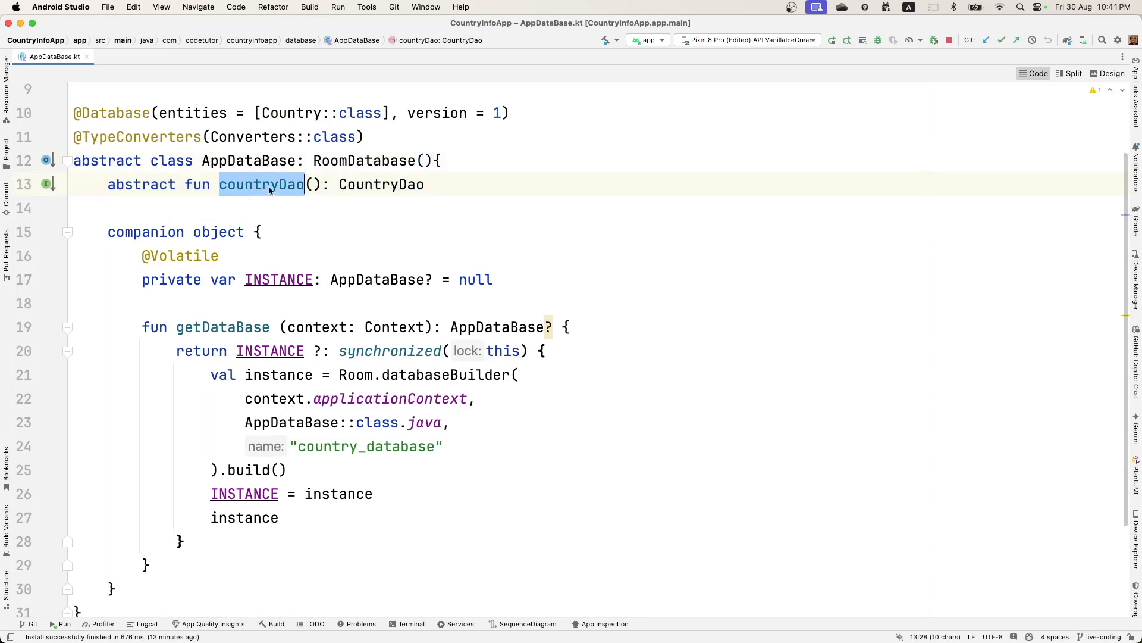
double_click(381, 185)
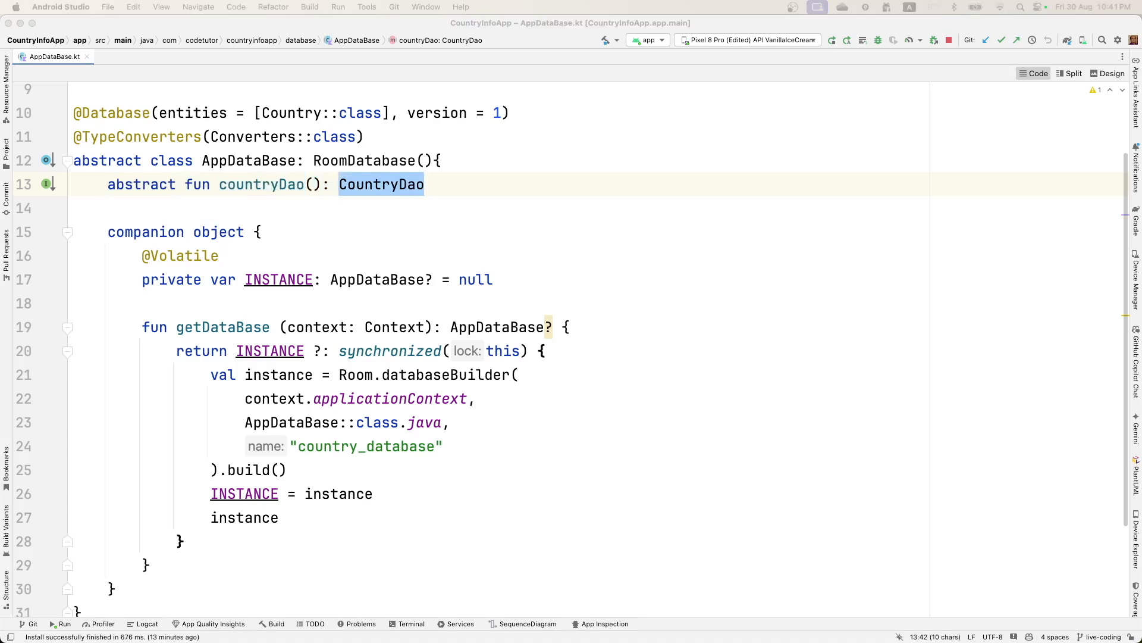
mouse_move(399, 242)
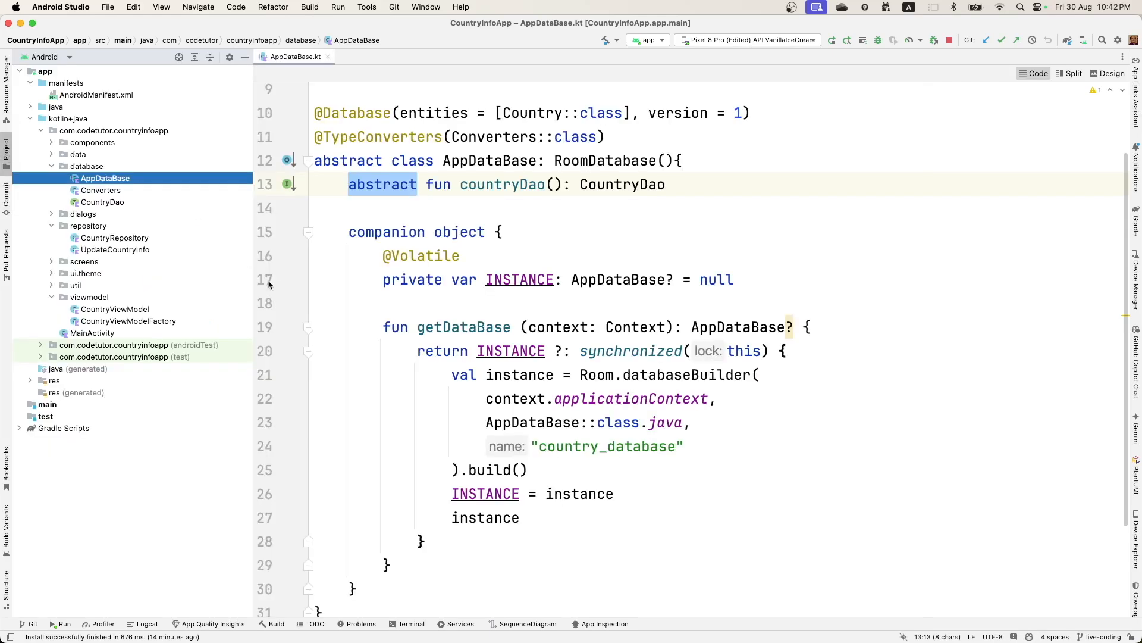
mouse_move(295, 460)
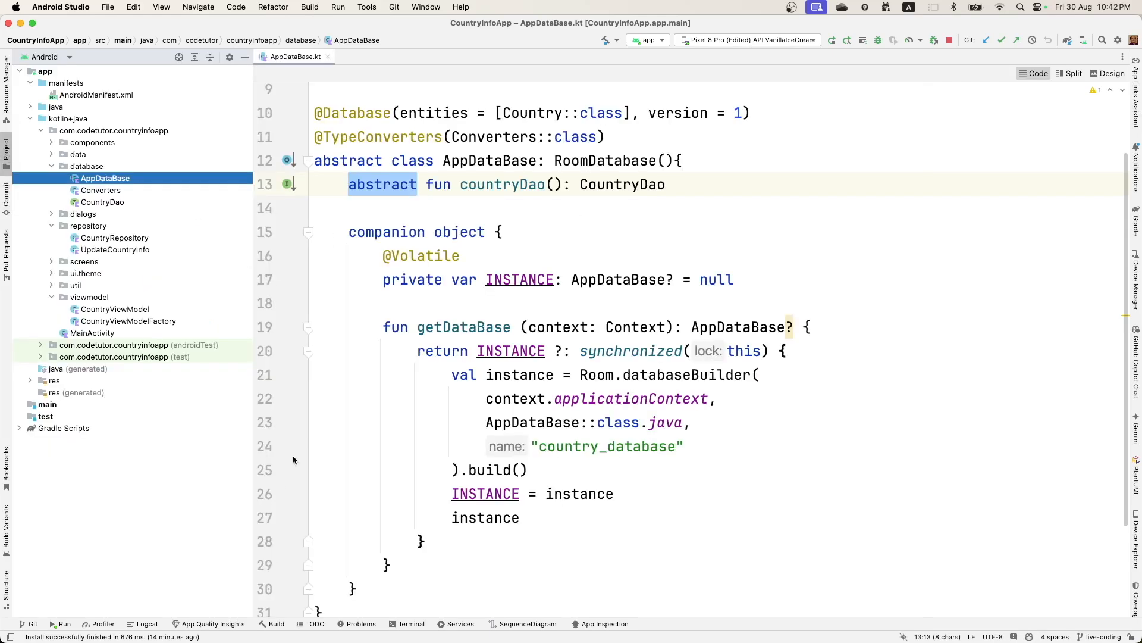
- Create a DatabaseProvider file in database declaring fun countryDao(): CountryDao
right_click(88, 166)
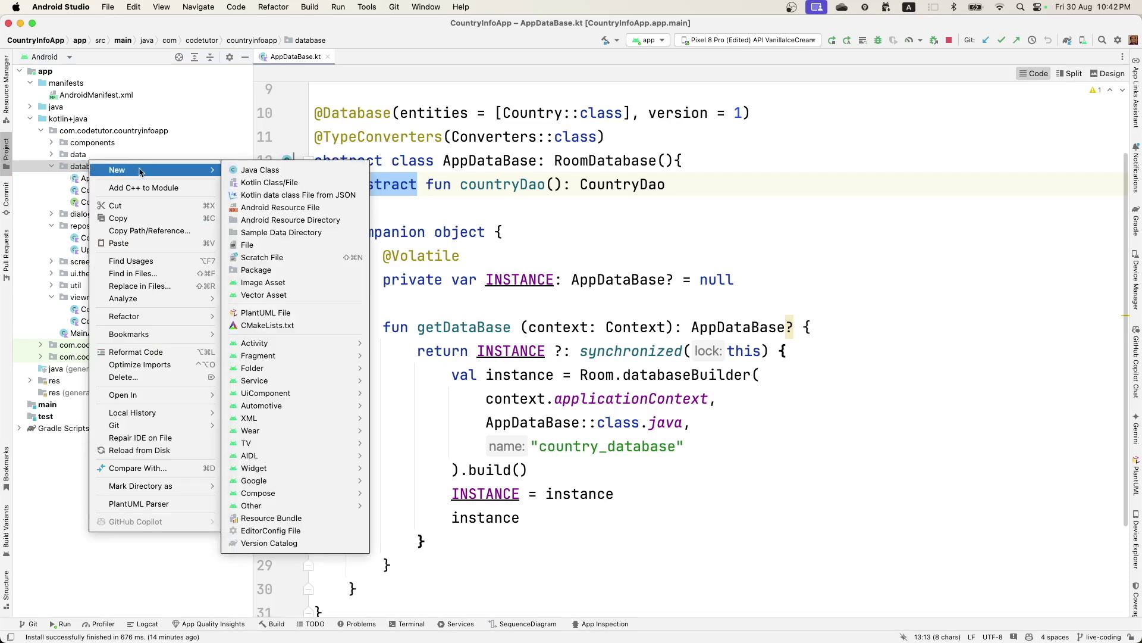
left_click(278, 182)
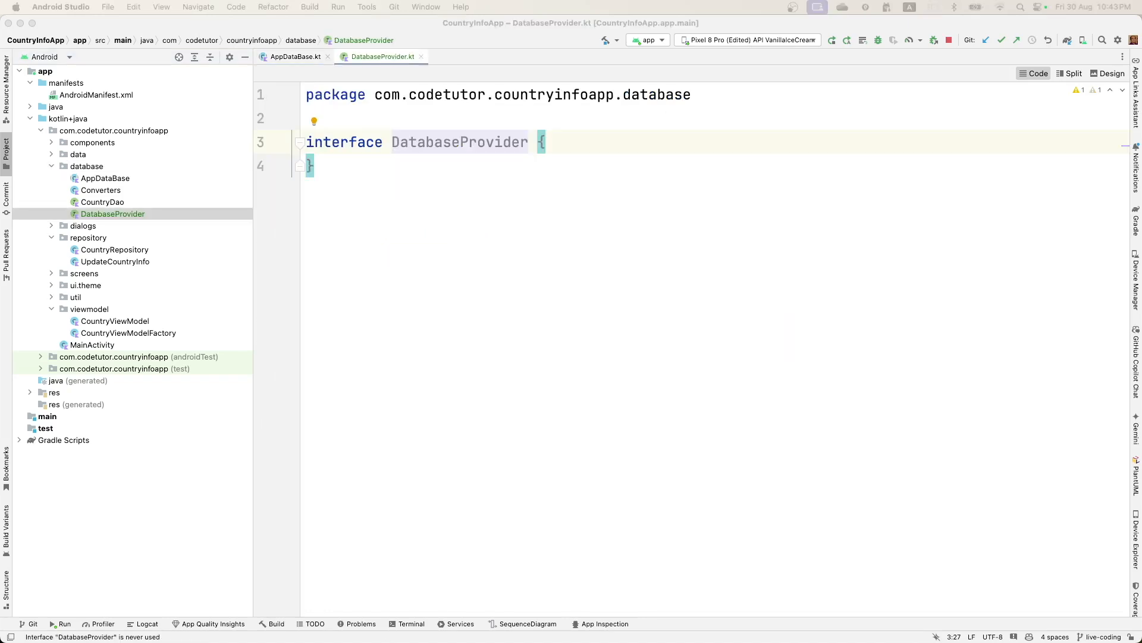
mouse_move(415, 327)
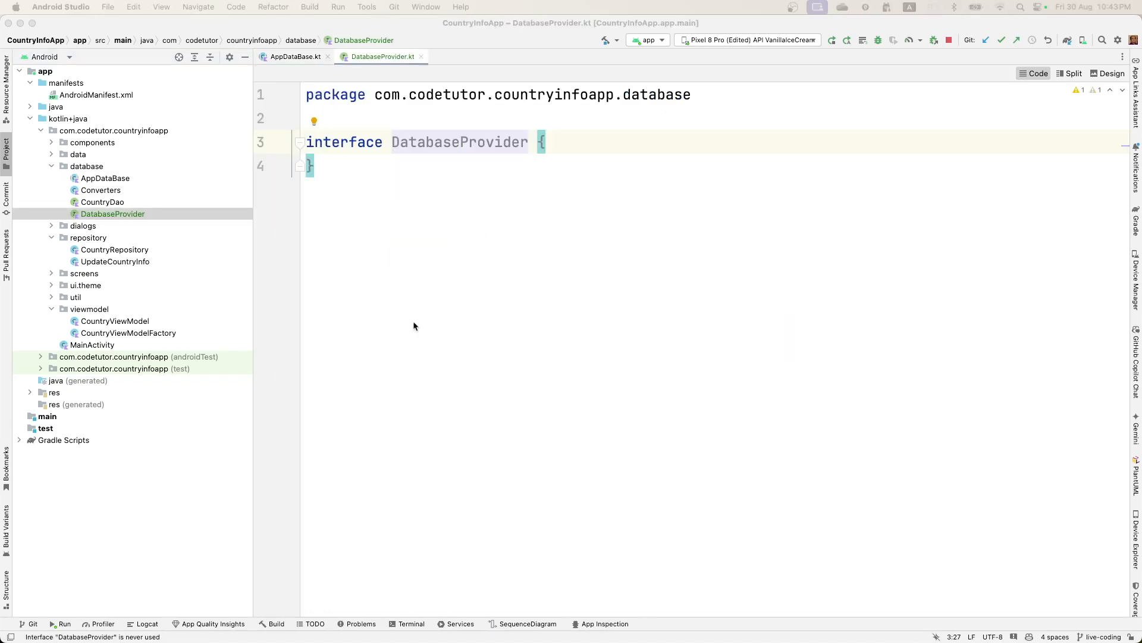
type("fun countryDao(): CountryDao")
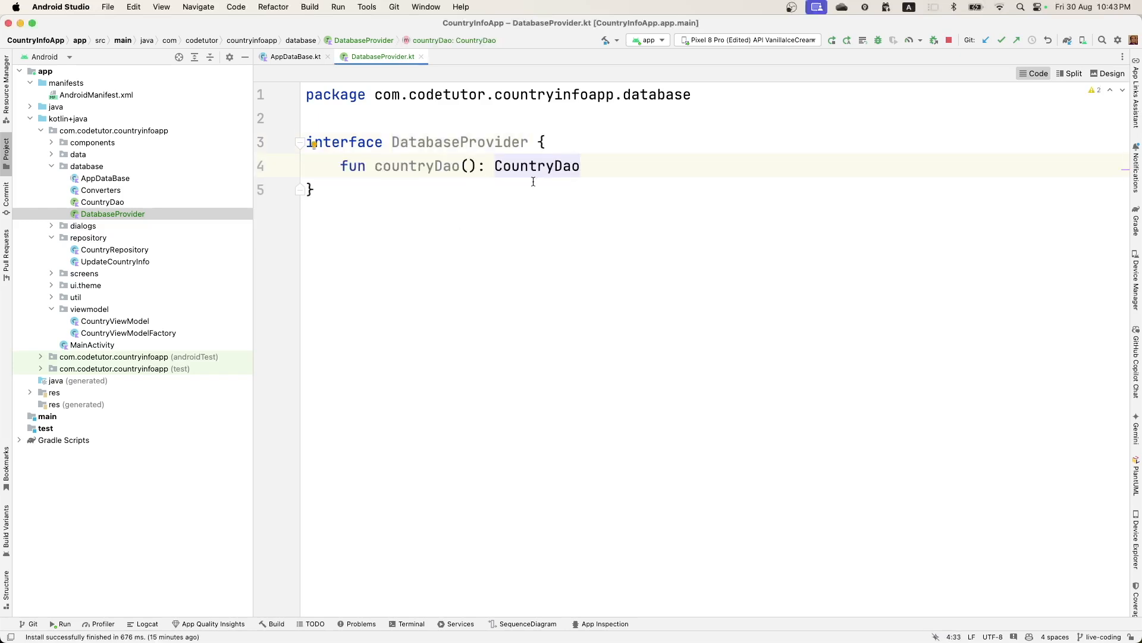
double_click(537, 166)
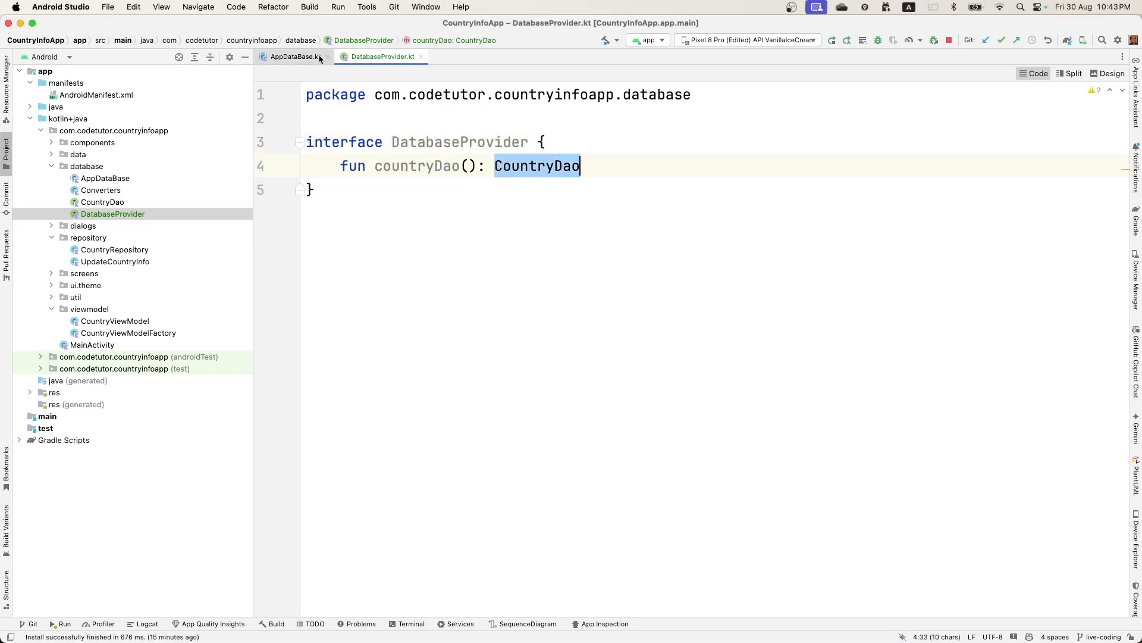
- Make AppDataBase implement DatabaseProvider, override countryDao, and have getDataBase return DatabaseProvider
left_click(295, 57)
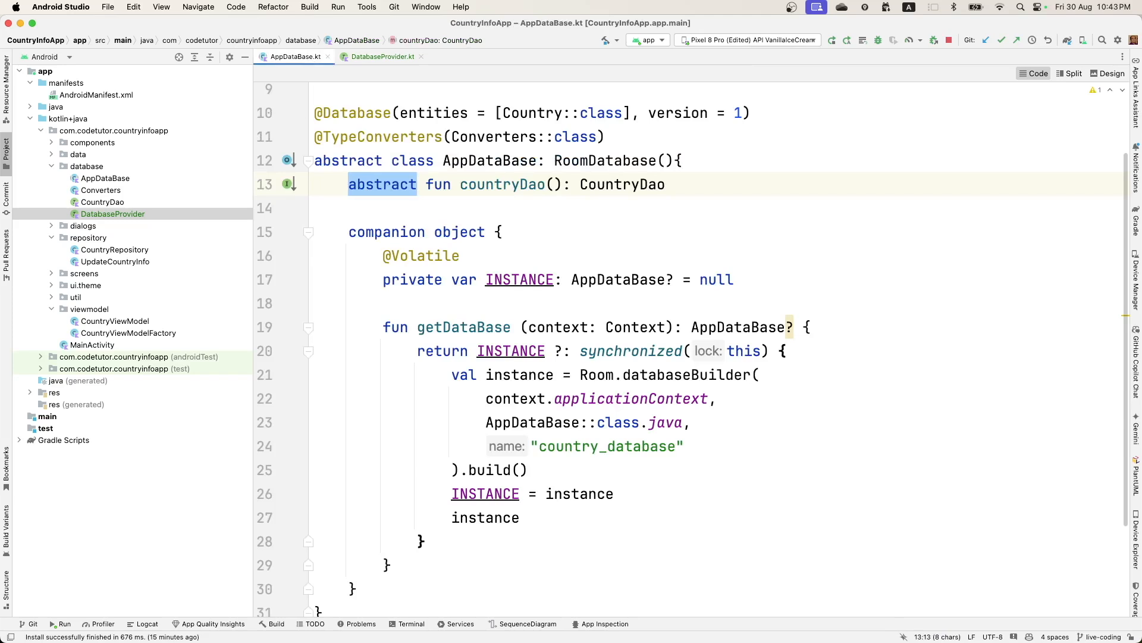
left_click(669, 160)
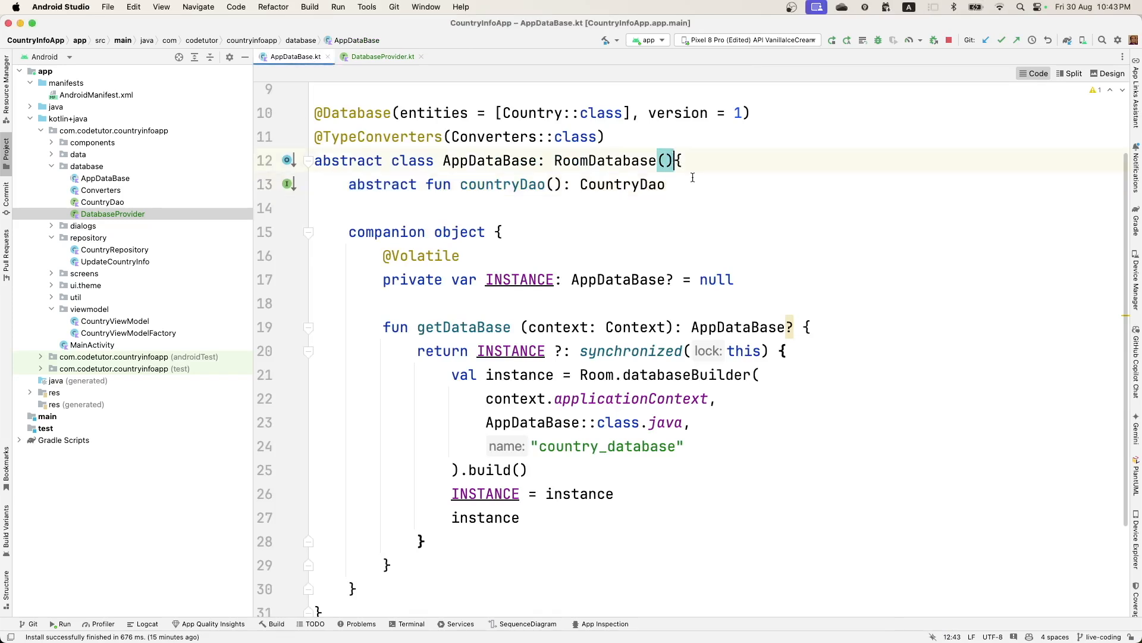
type(", Data")
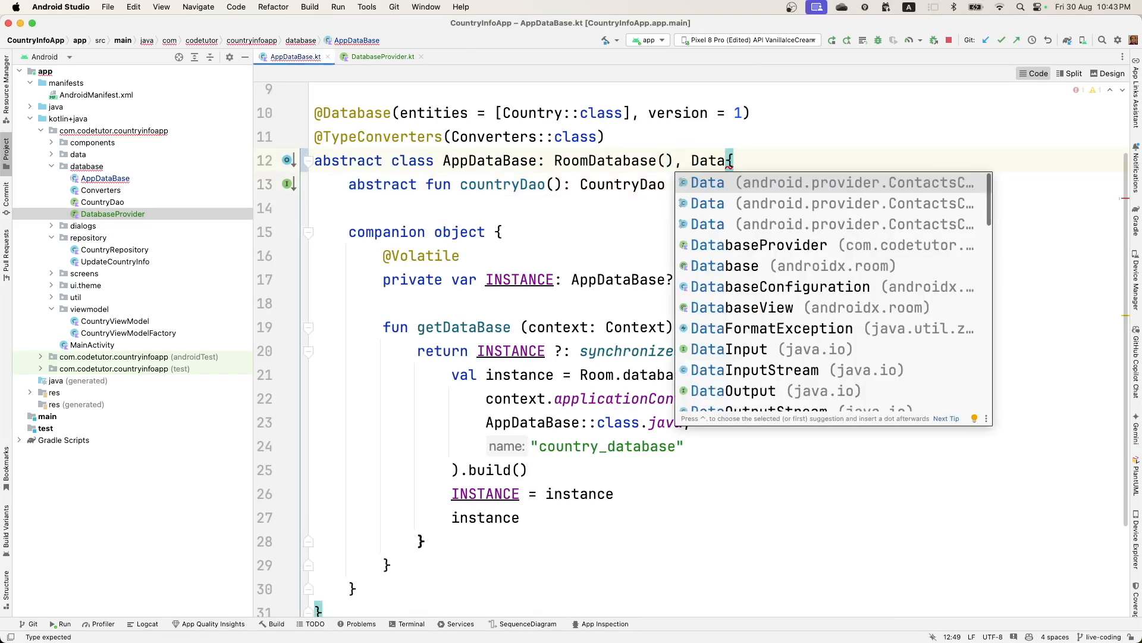
left_click(758, 245)
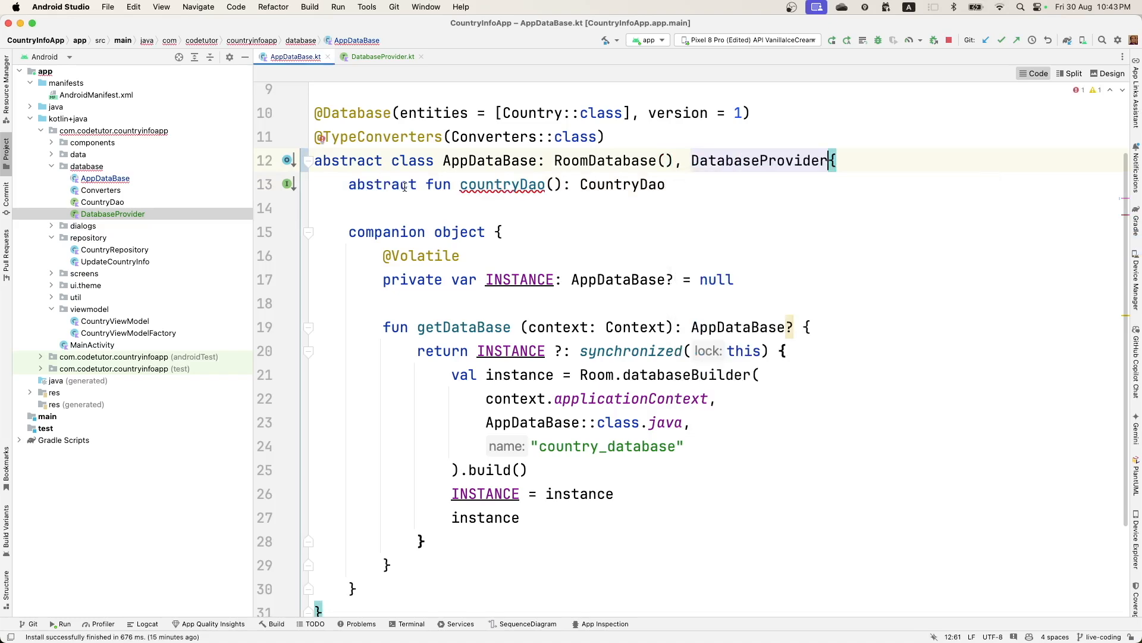
mouse_move(416, 184)
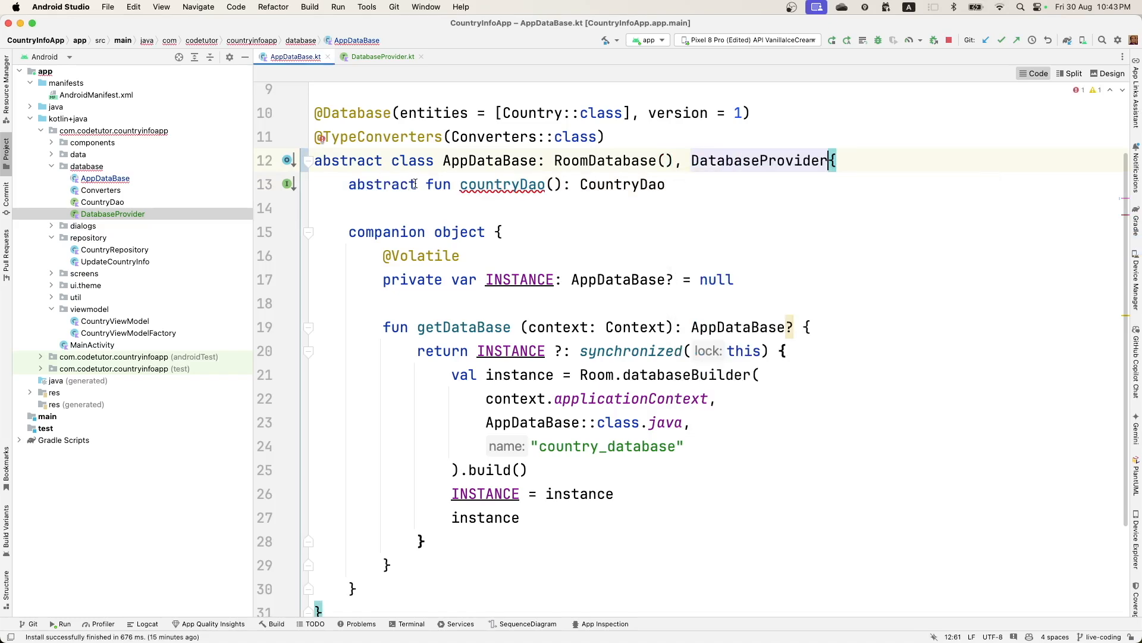
type("override")
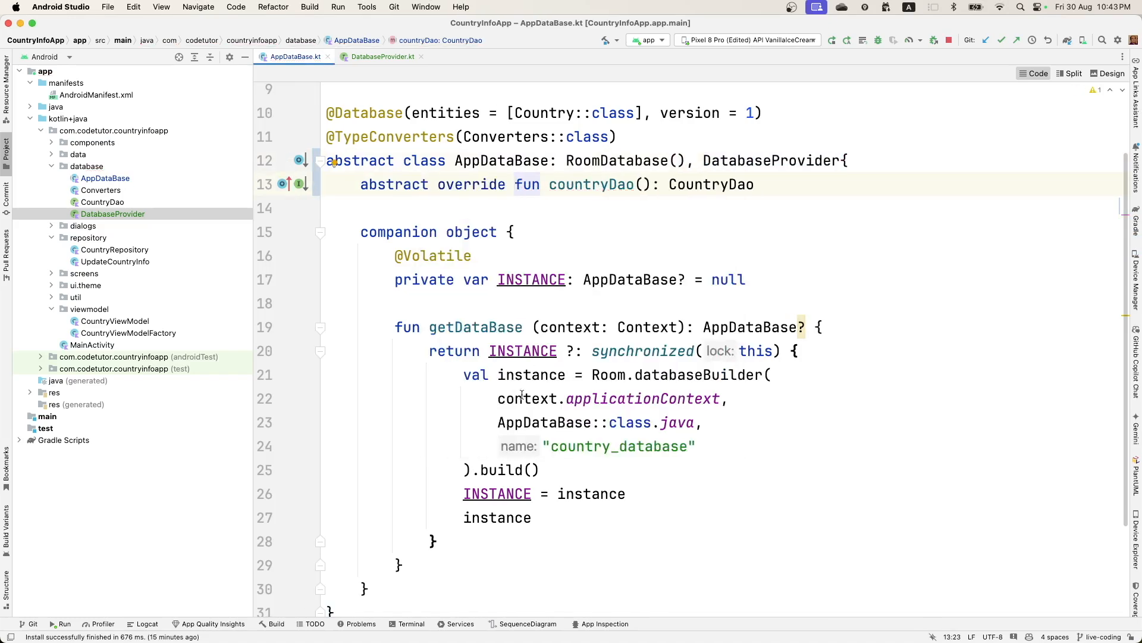
double_click(750, 326)
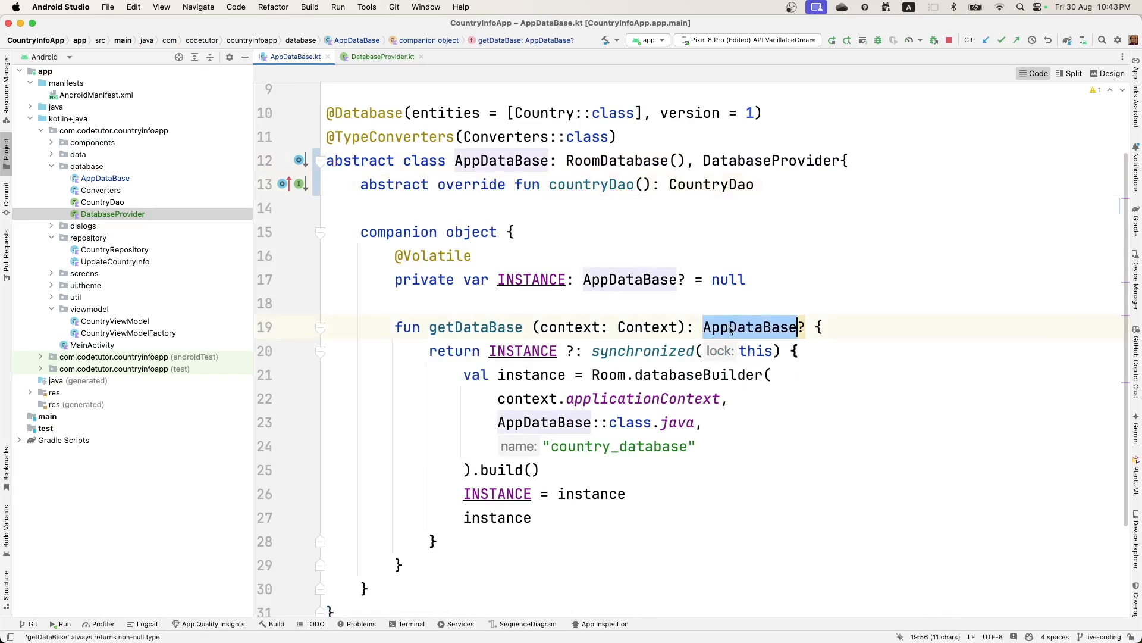
type("DatabaseProvider")
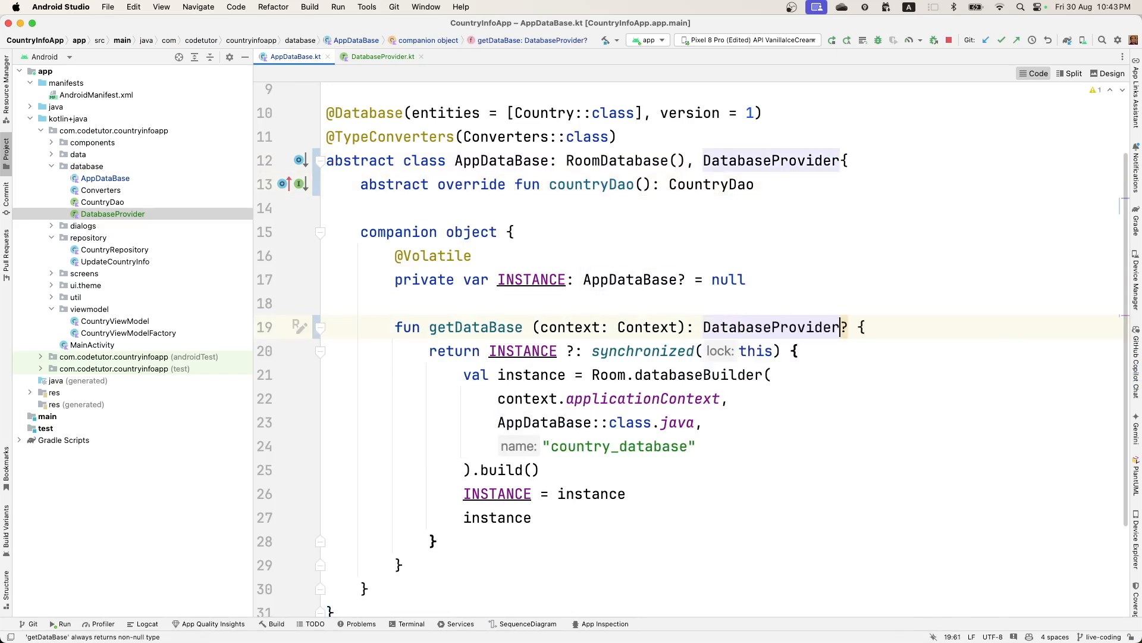
left_click(381, 56)
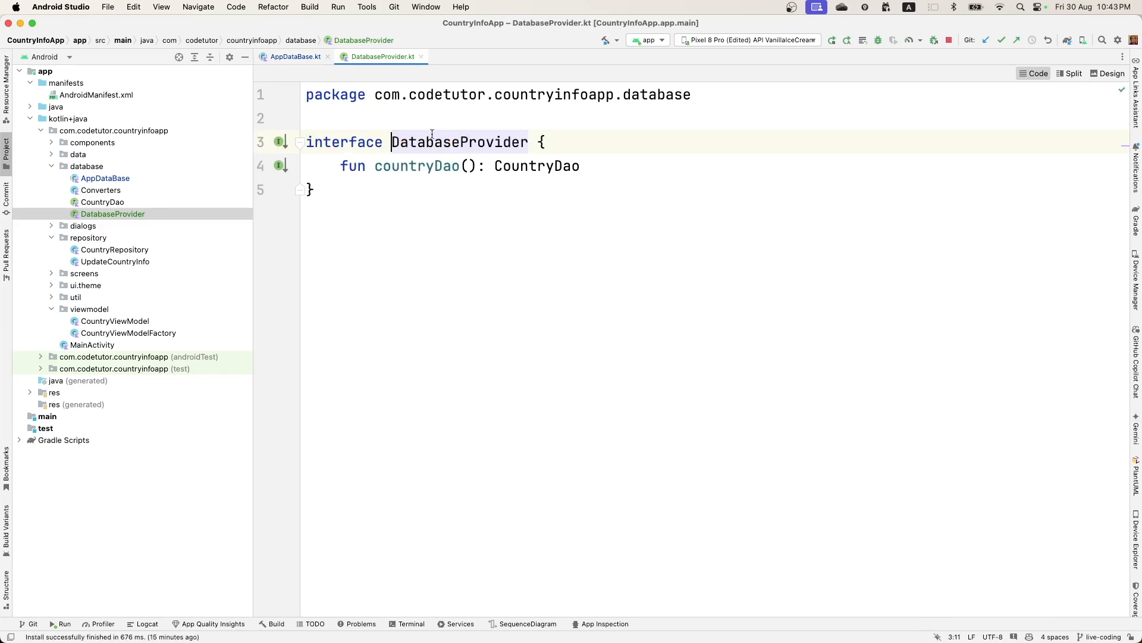
mouse_move(402, 133)
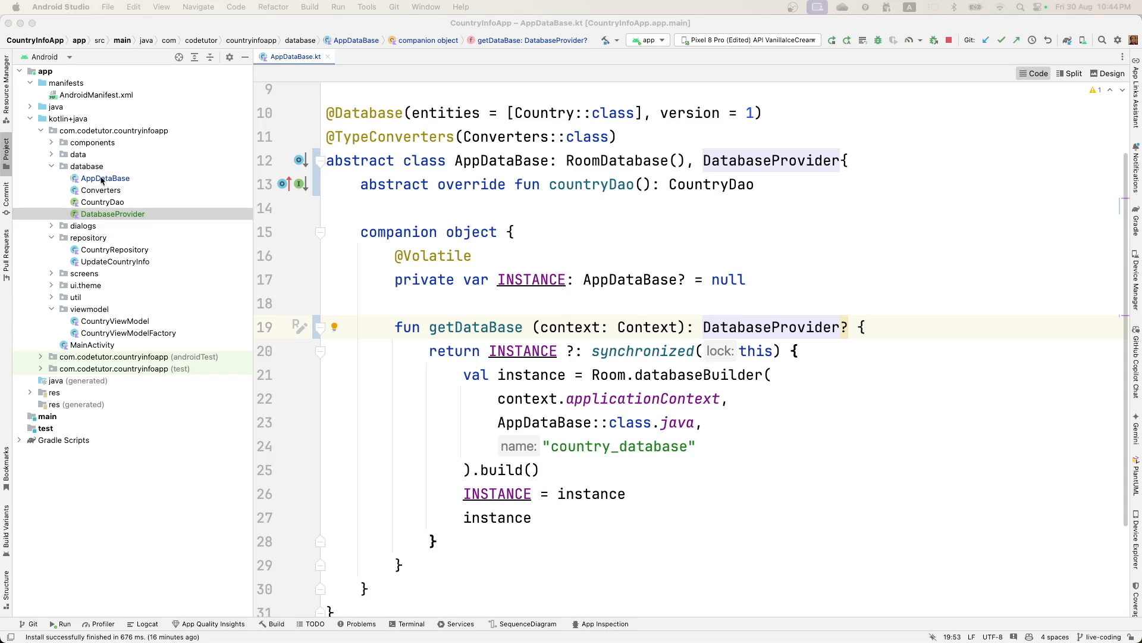
- Add an appdb package under database and move AppDataBase into it
right_click(86, 166)
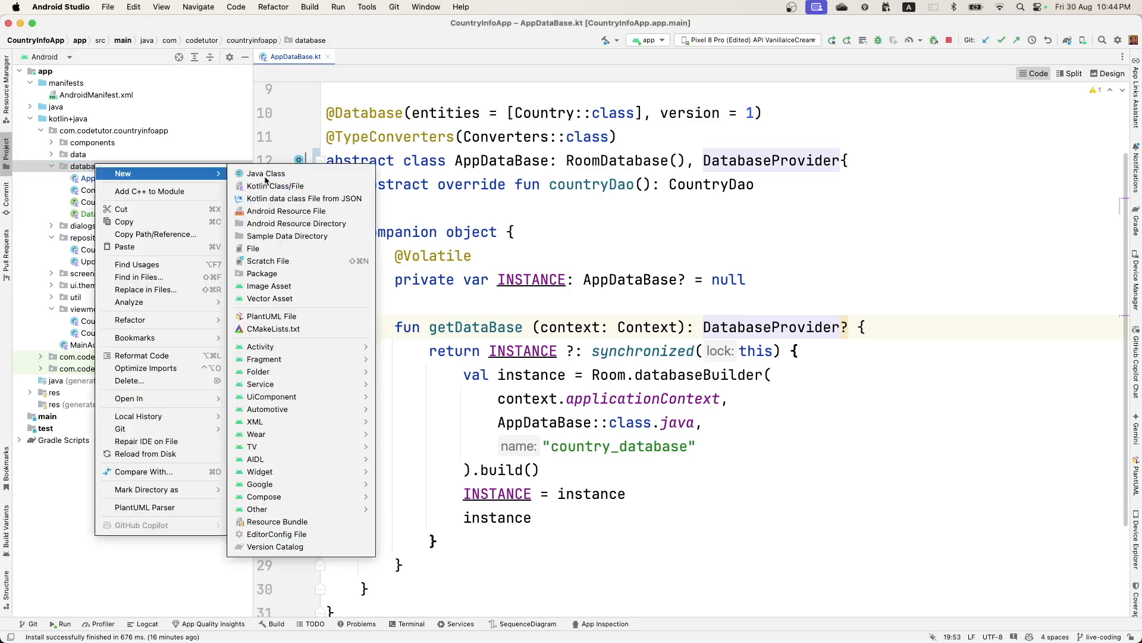
mouse_move(289, 173)
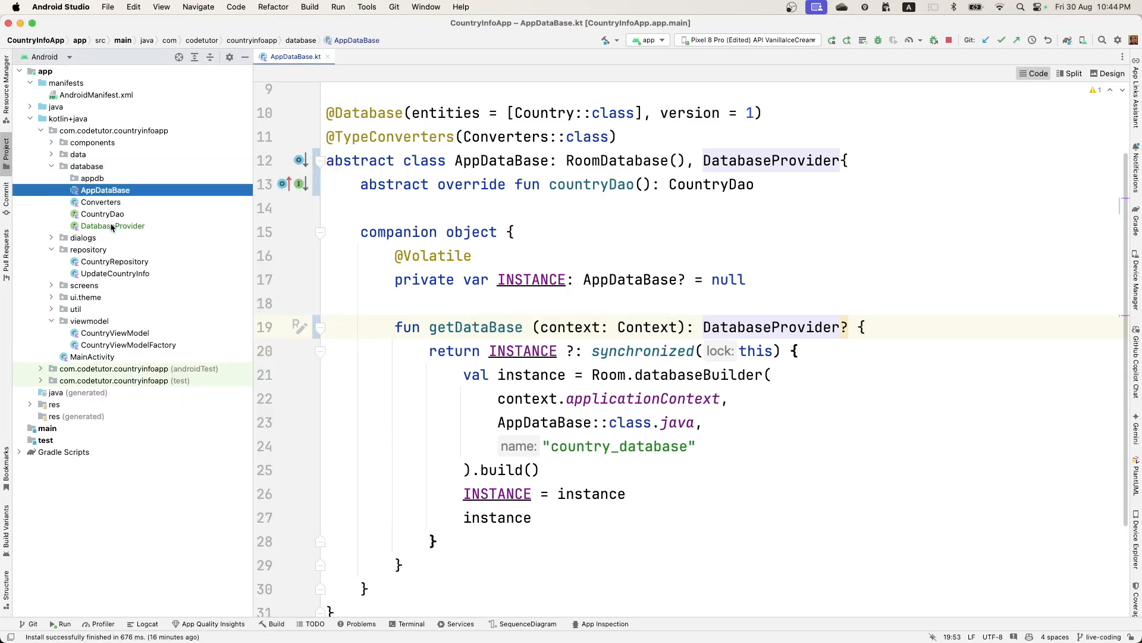
left_click(112, 225)
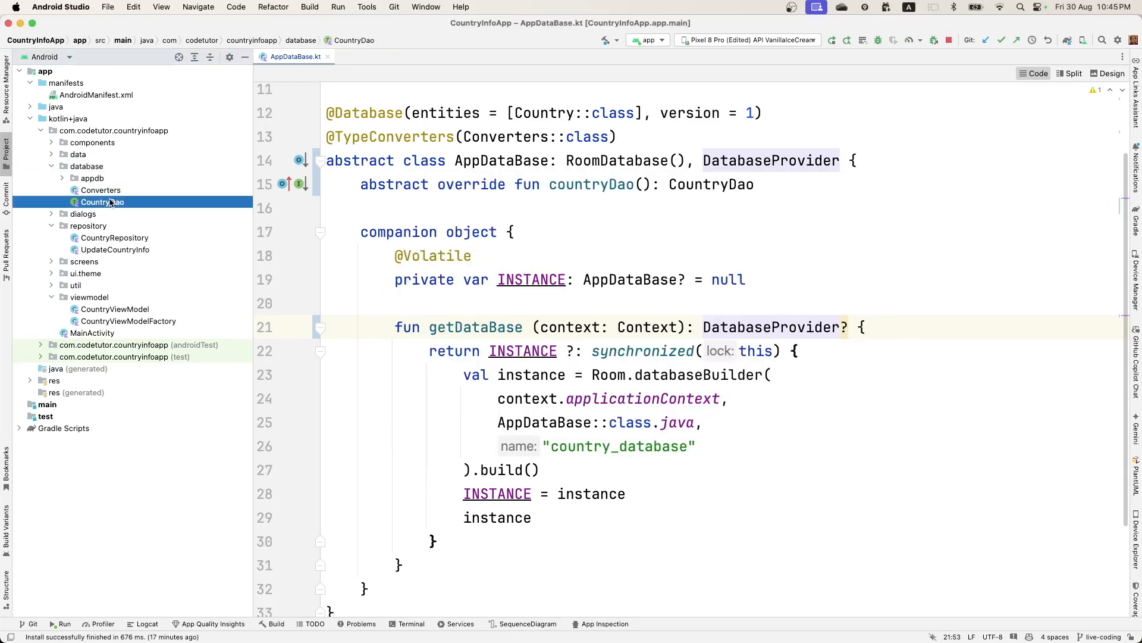
- Open CountryDao.kt and walk through its all-countries and continent-filter queries
double_click(100, 201)
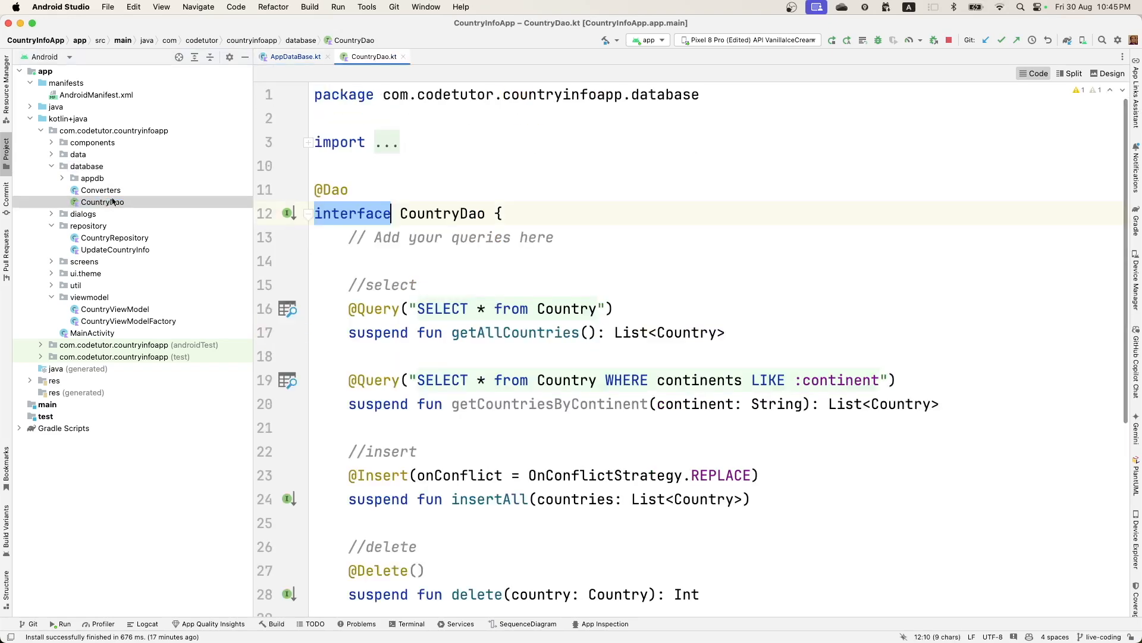
double_click(442, 214)
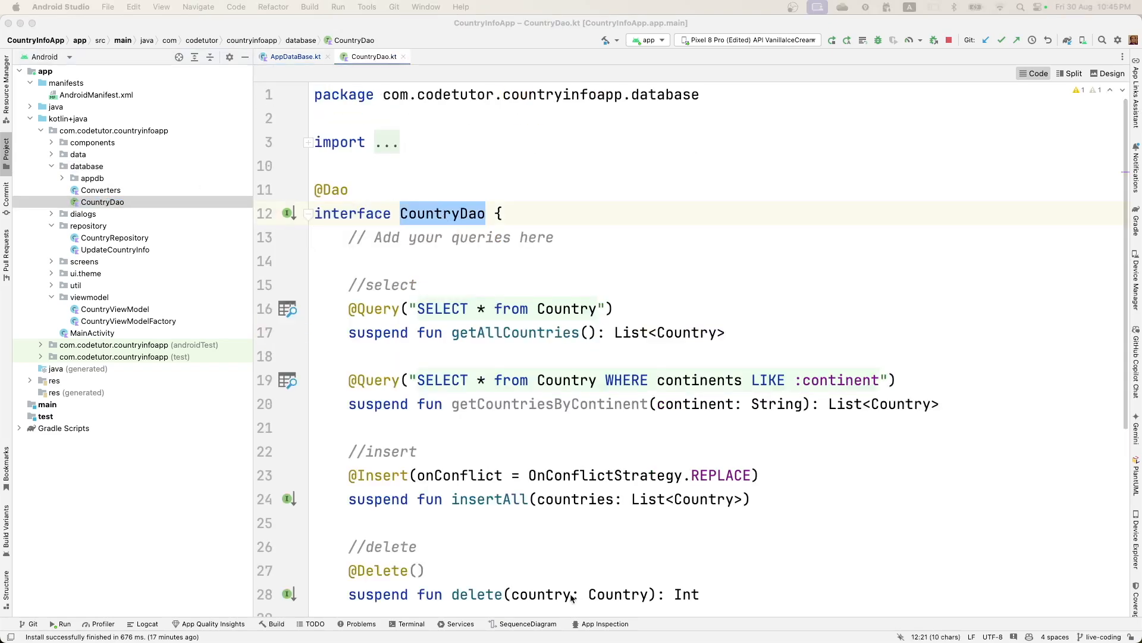
double_click(351, 214)
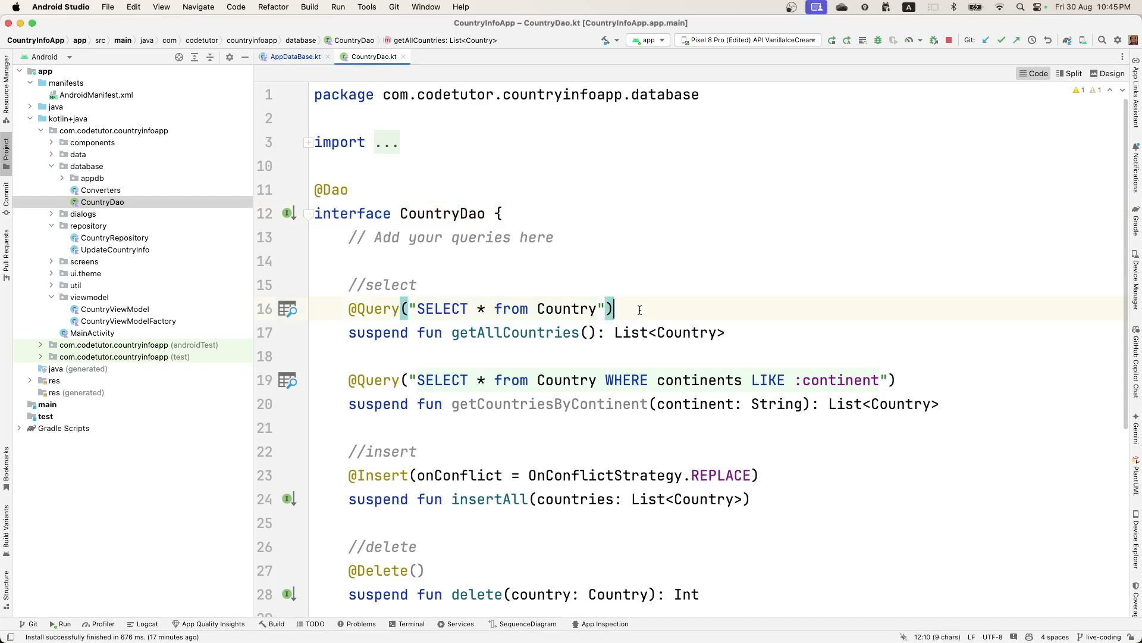
left_click(906, 378)
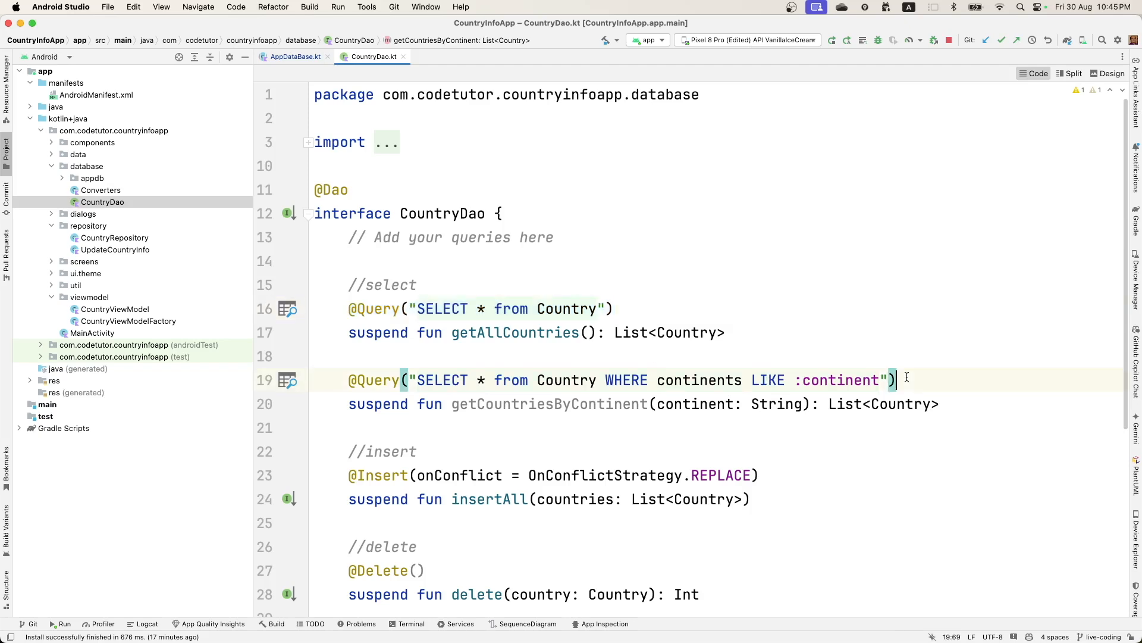
left_click(417, 285)
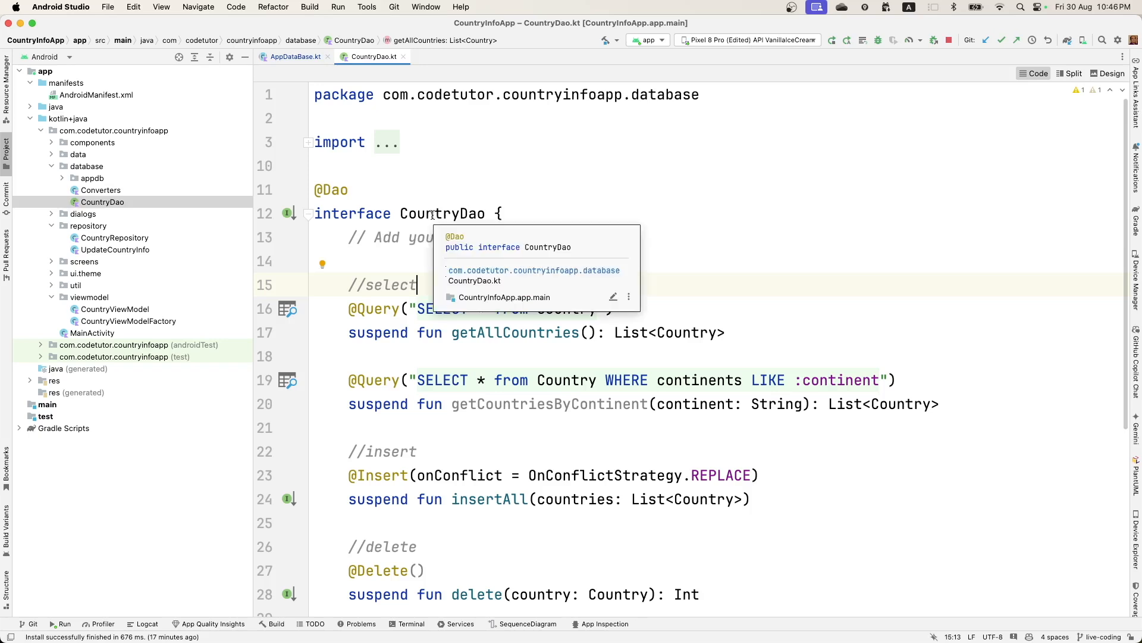
double_click(442, 214)
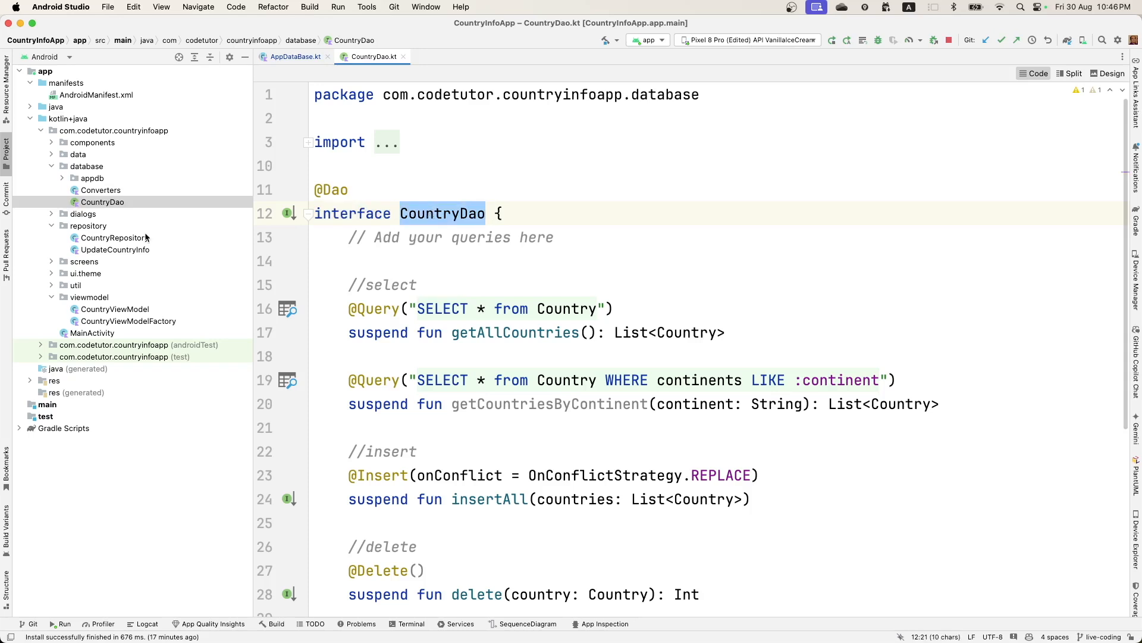
right_click(81, 166)
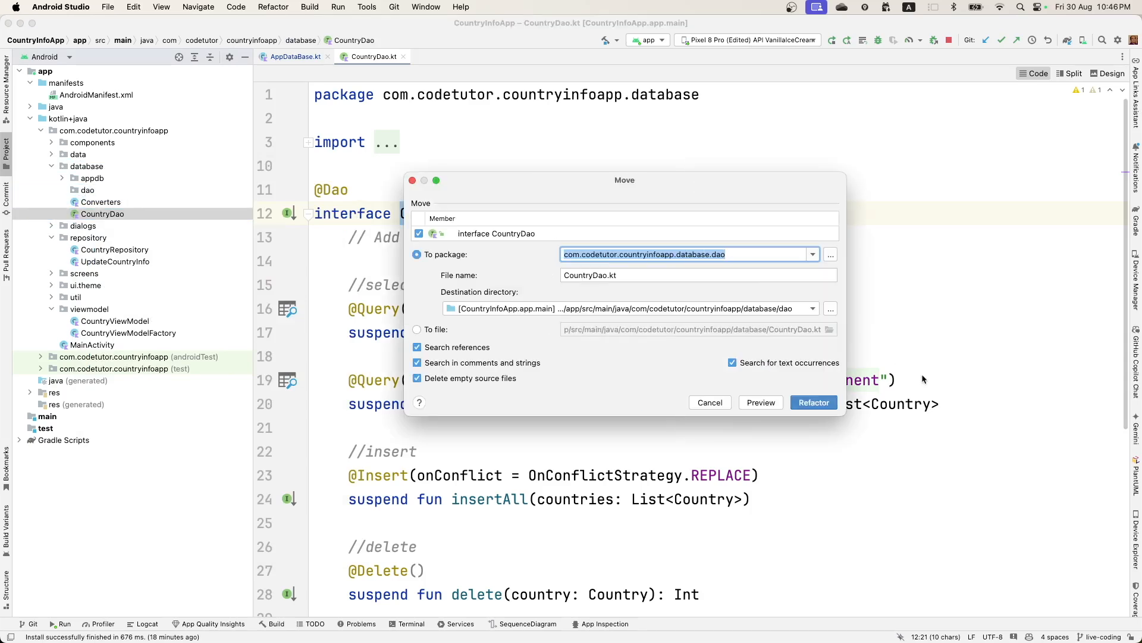
- Confirm moving CountryDao into the dao package and start a new ICountryDao file there
left_click(813, 402)
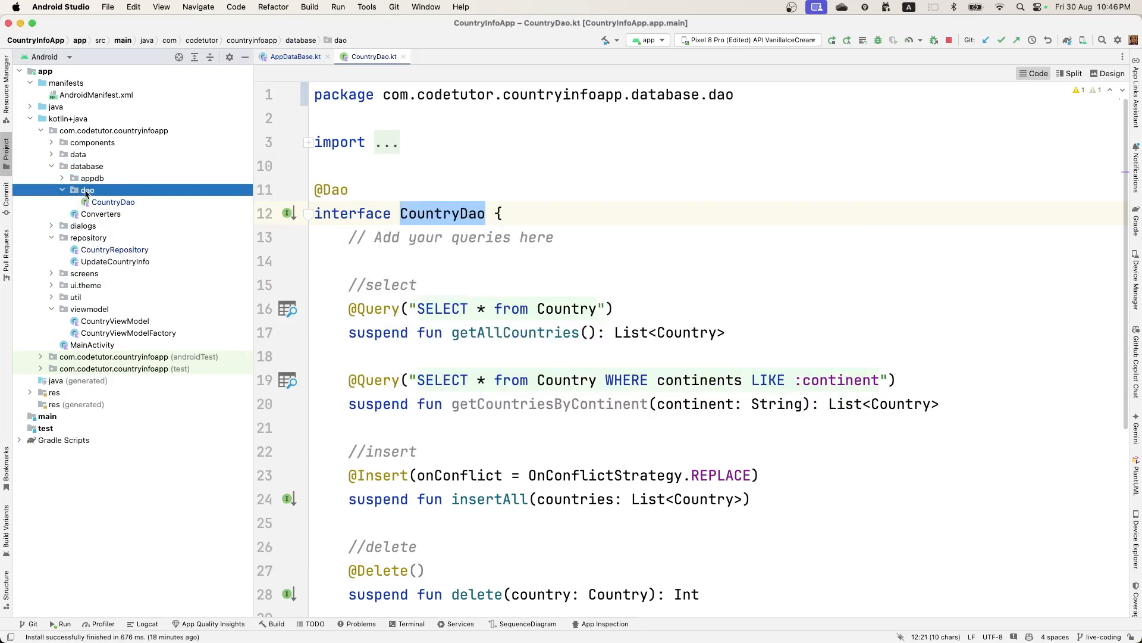
right_click(87, 190)
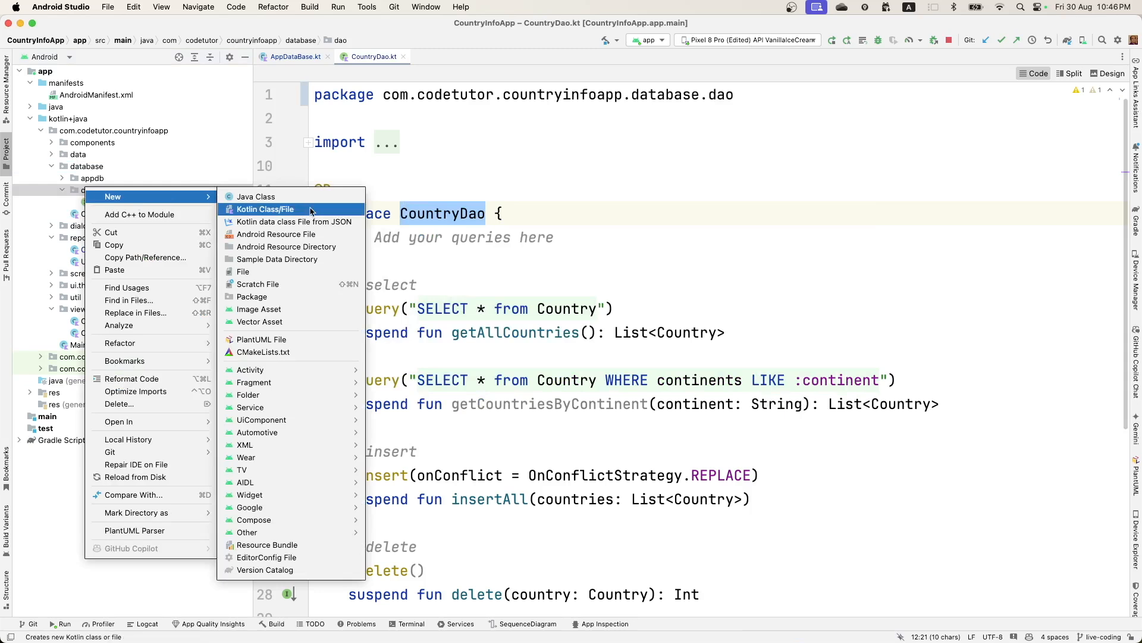
left_click(265, 209)
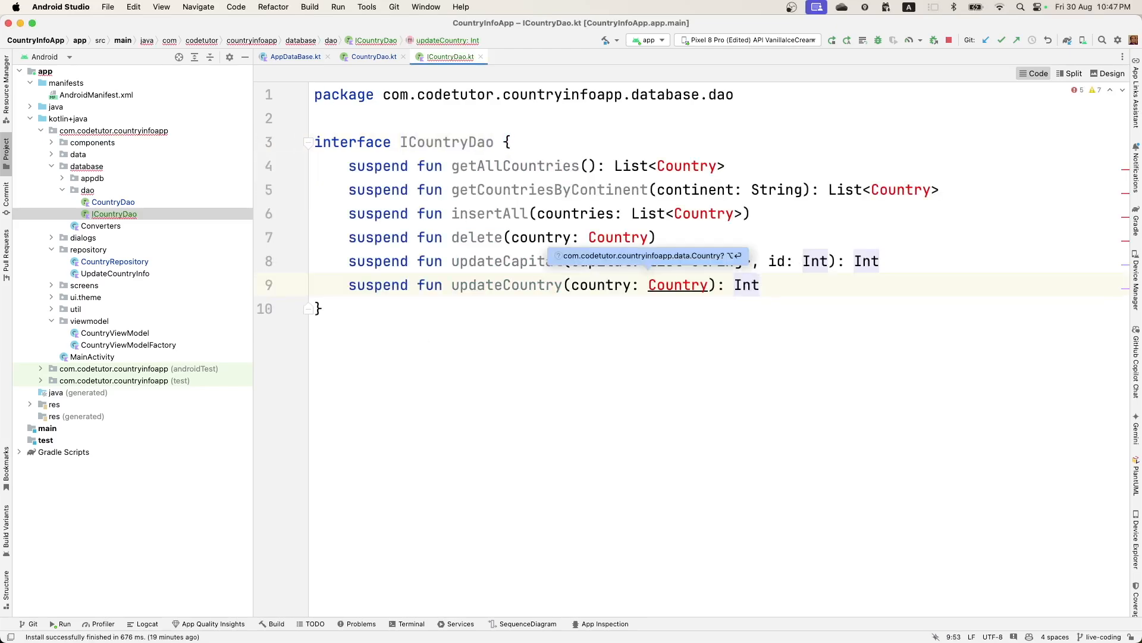
- Make CountryDao extend ICountryDao
left_click(373, 56)
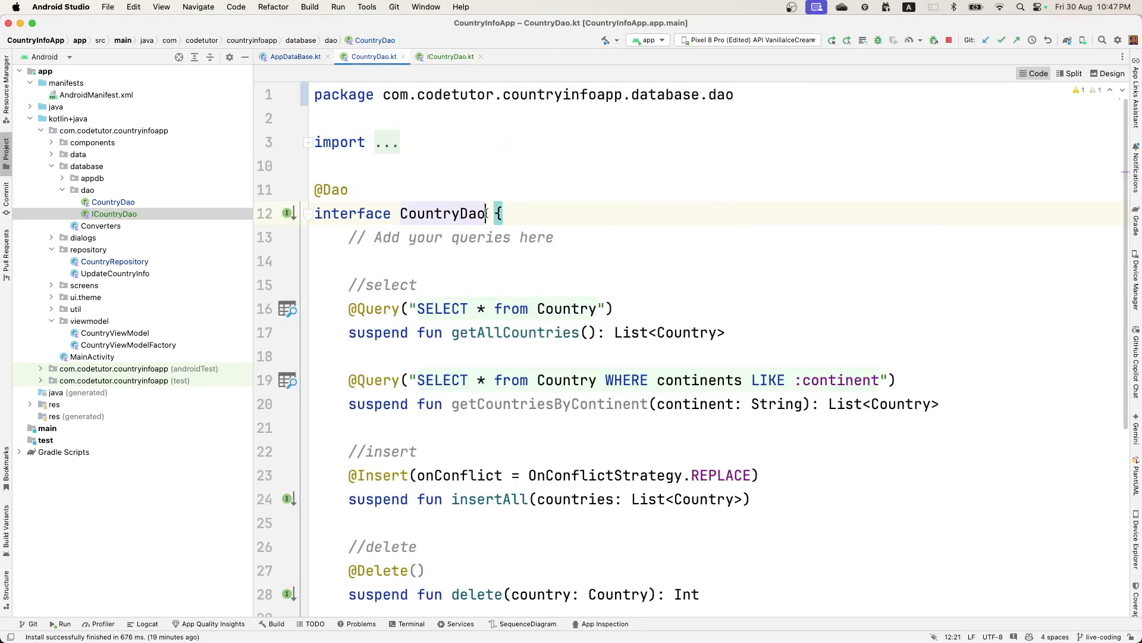
type(": ICountryDao")
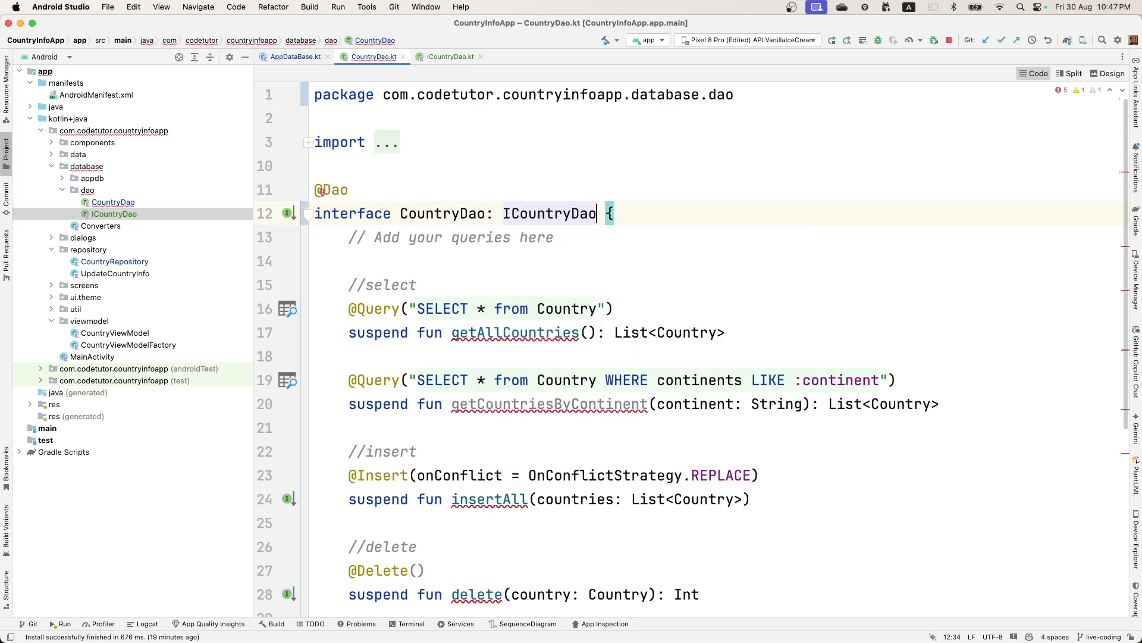
scroll("down", 3)
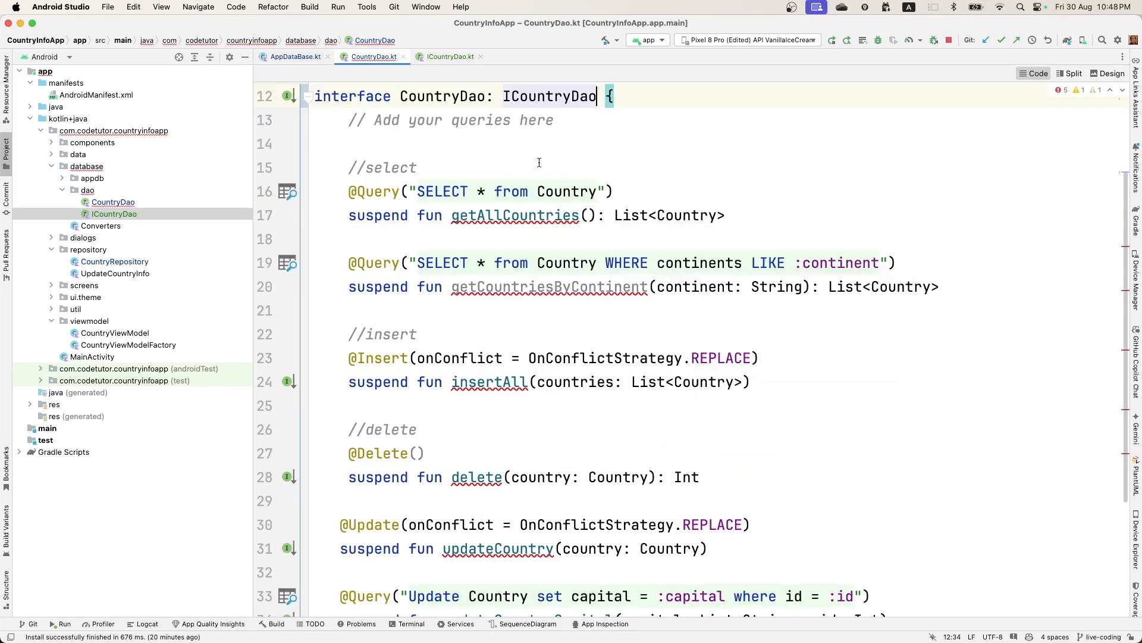
mouse_move(515, 215)
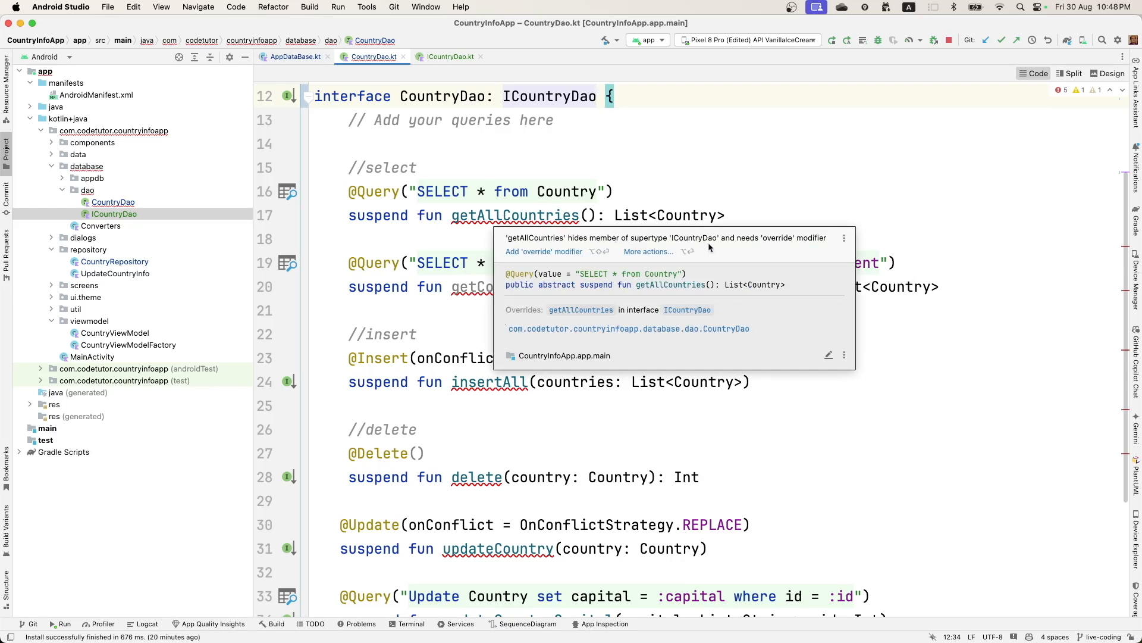
- Mark CountryDao's functions override, checking the delete signature against ICountryDao
left_click(597, 96)
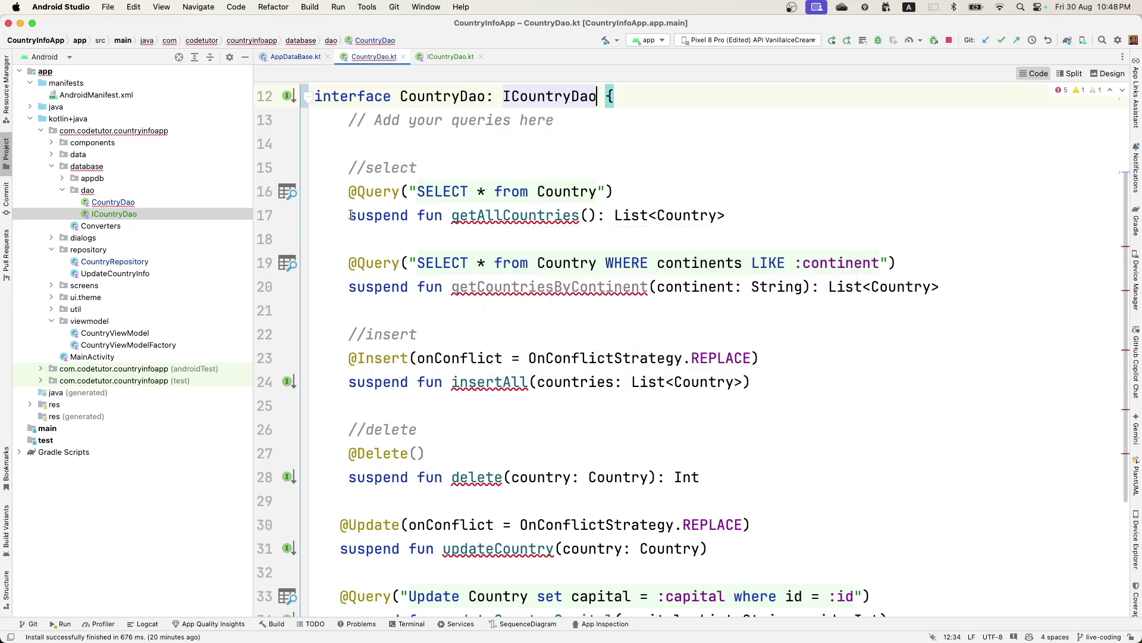
type("override")
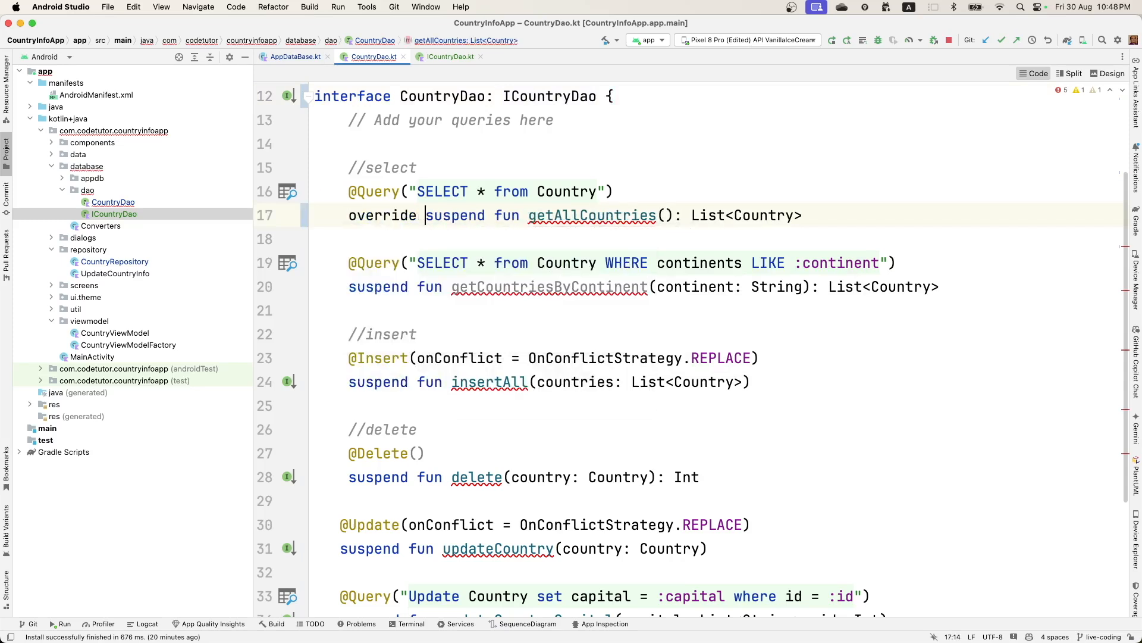
type("override")
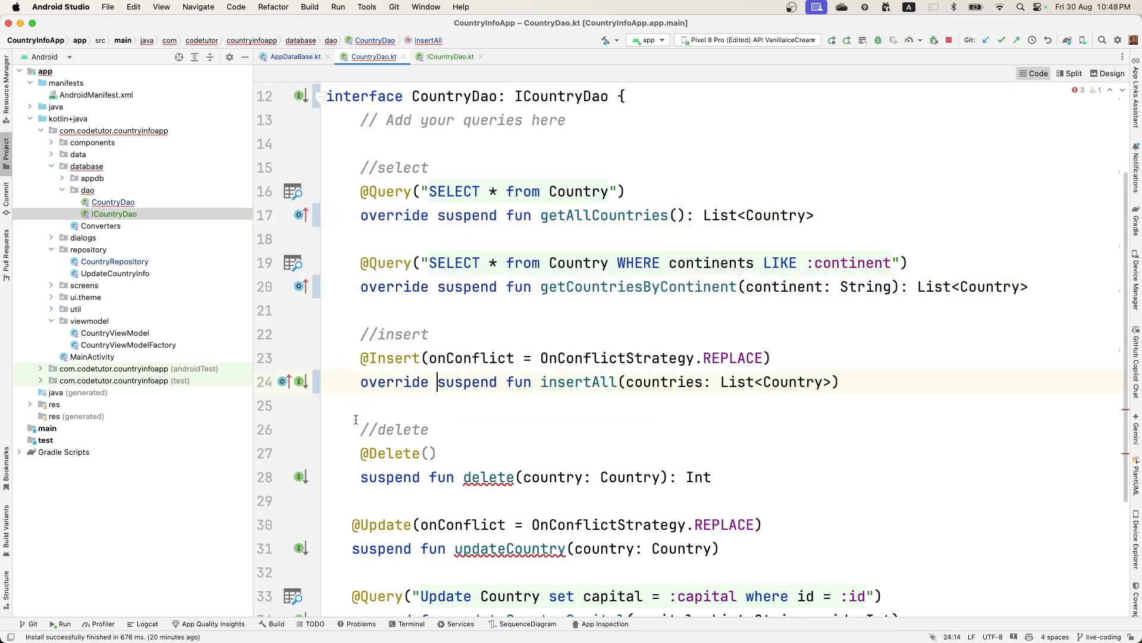
left_click(450, 57)
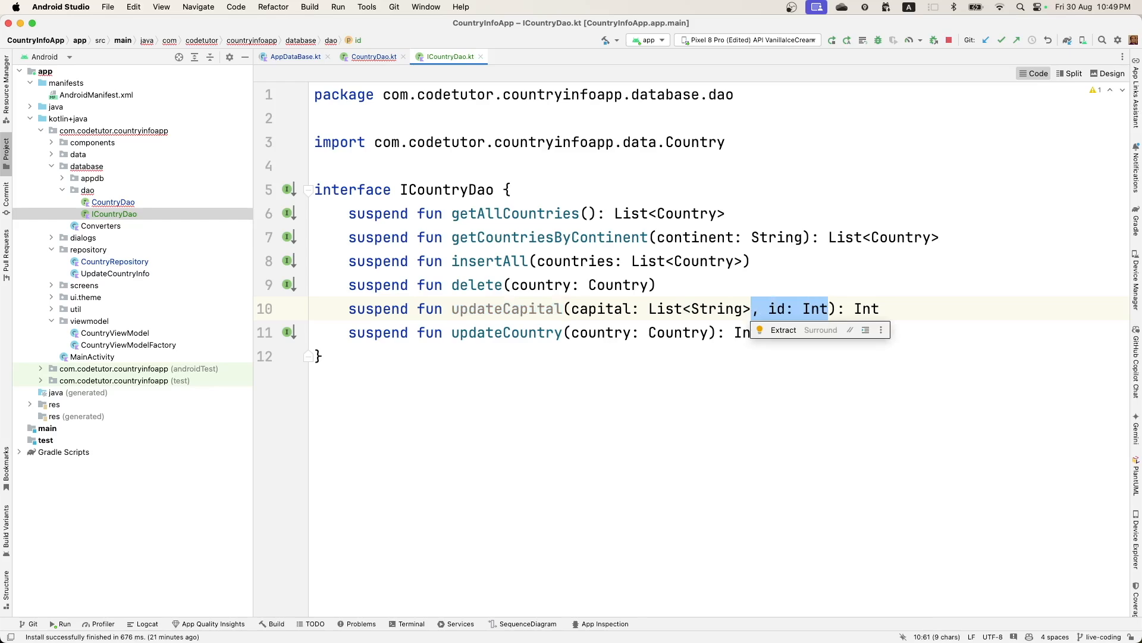
left_click(373, 57)
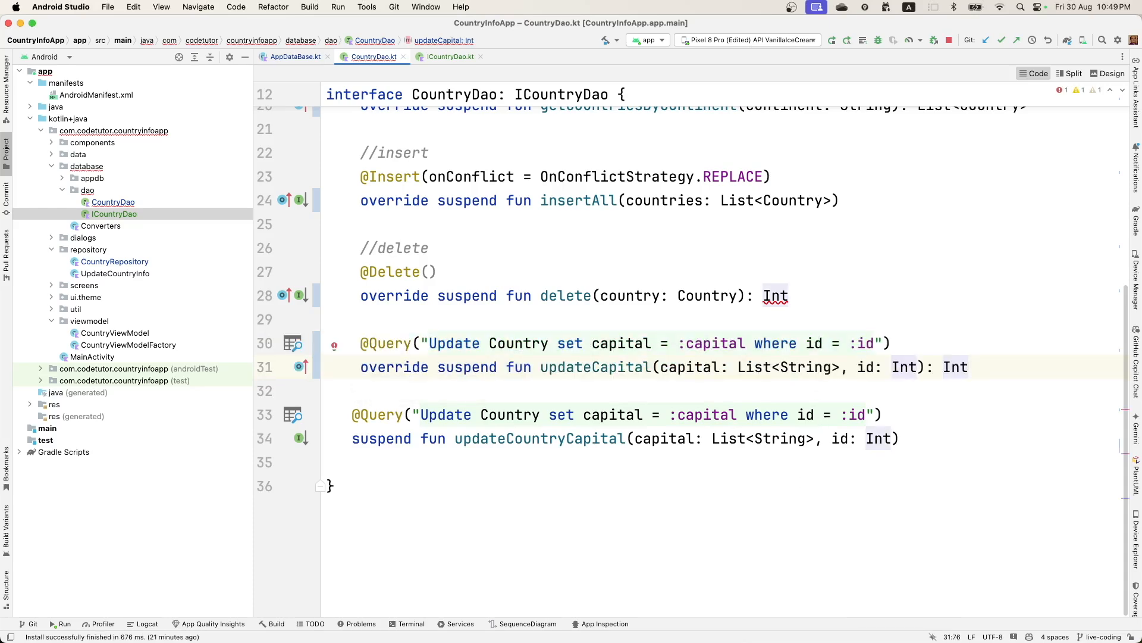
left_click(449, 57)
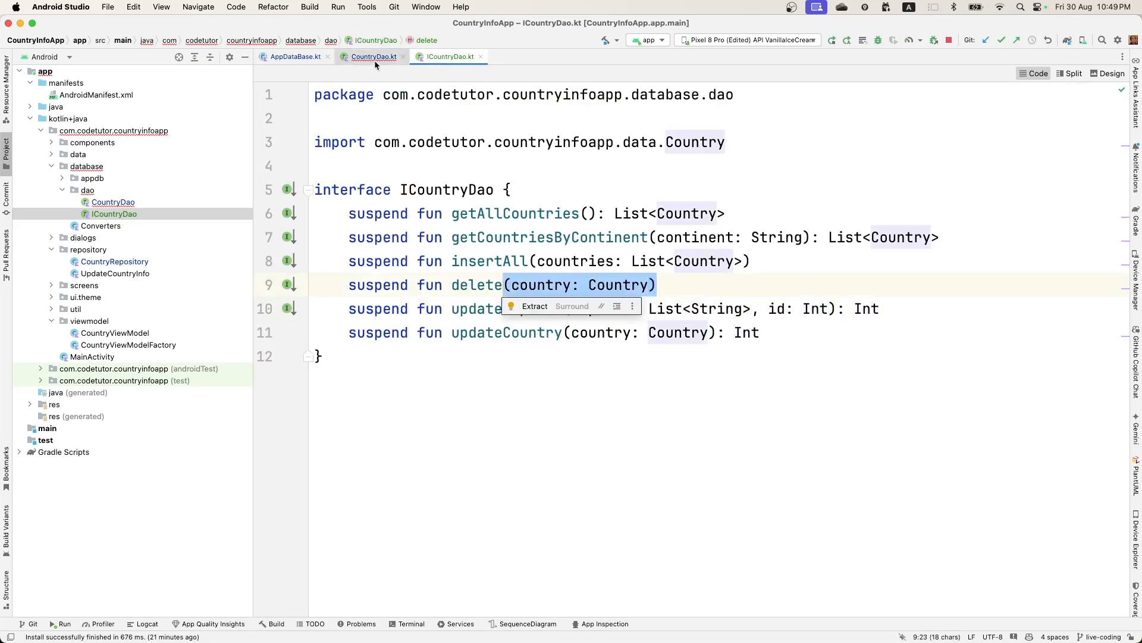
left_click(372, 56)
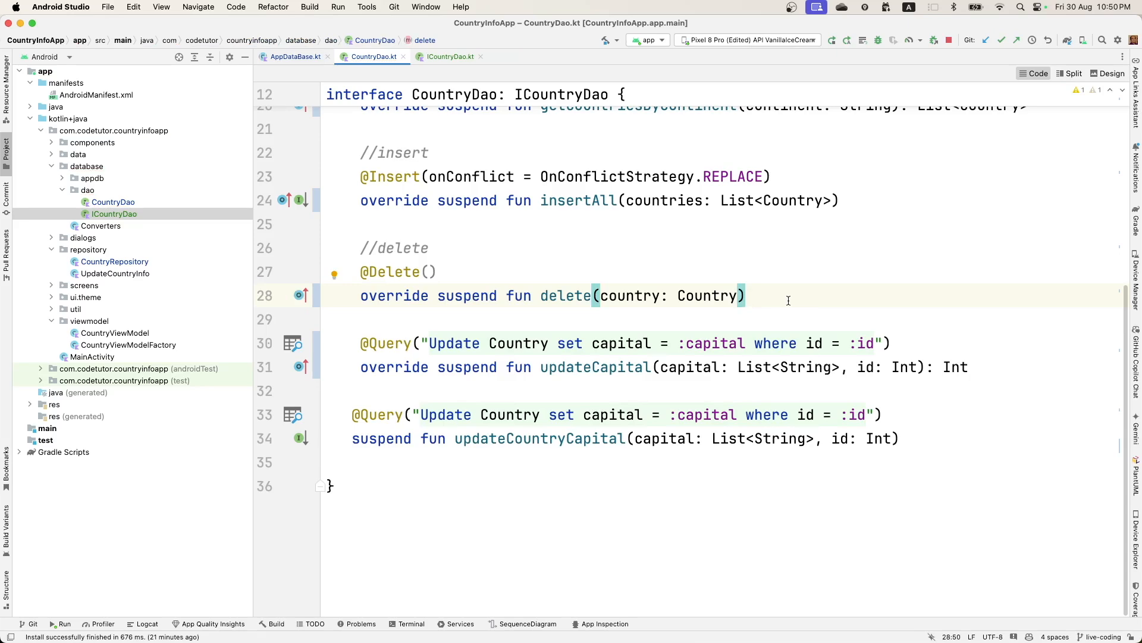
mouse_move(160, 206)
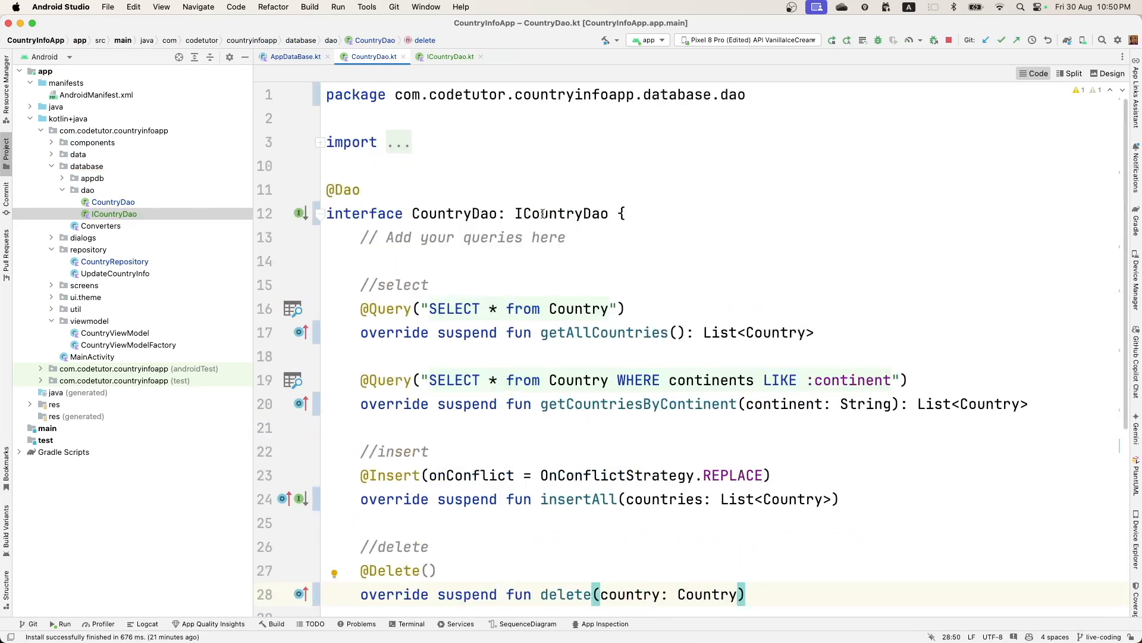
double_click(562, 213)
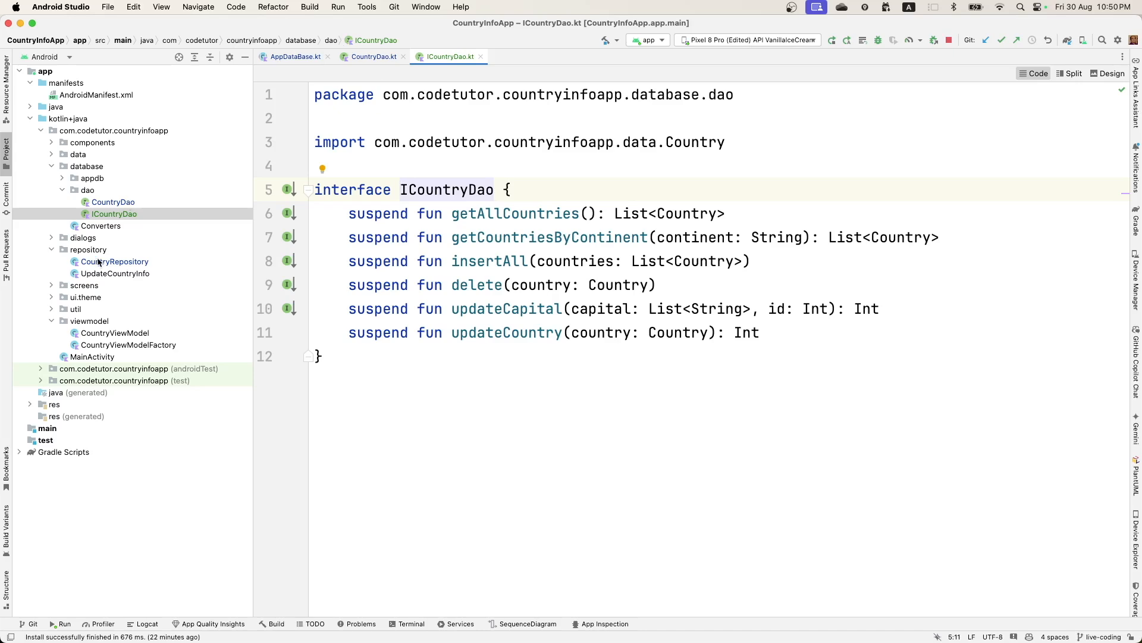
- Type CountryRepository's countryDao parameter as ICountryDao, with constructor parameters on separate lines
left_click(116, 262)
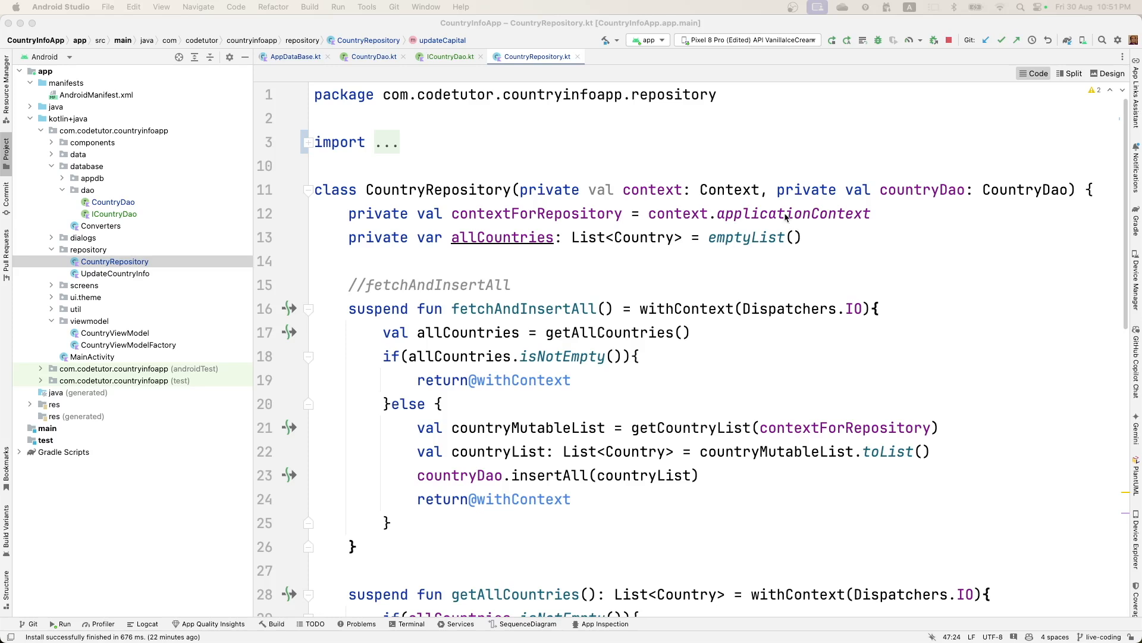
key("Enter")
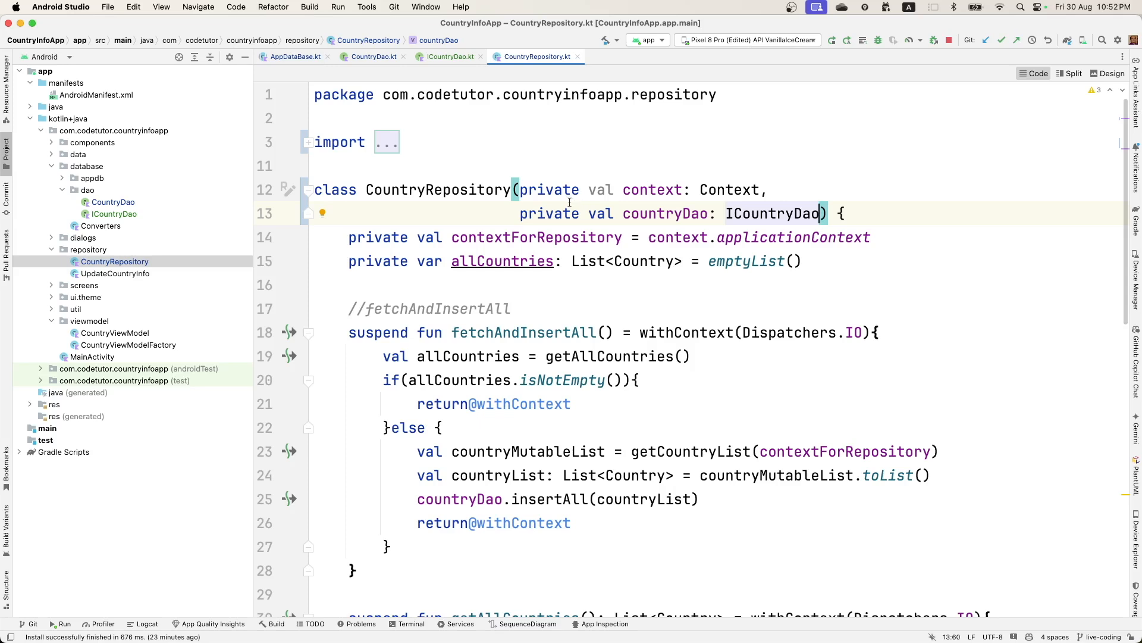
mouse_move(772, 213)
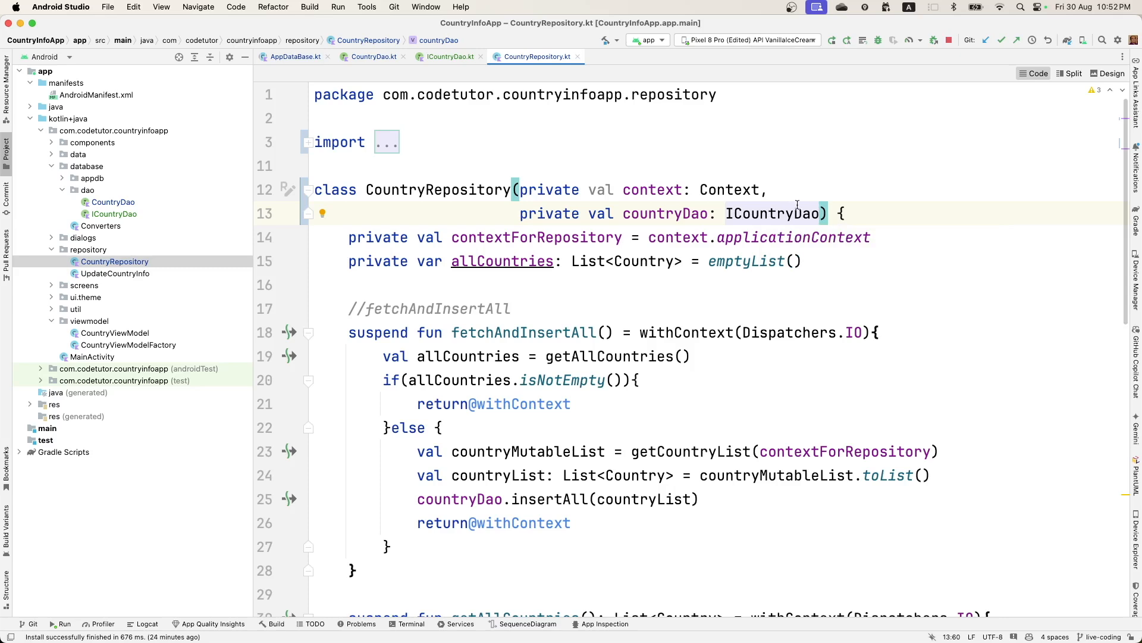
mouse_move(773, 215)
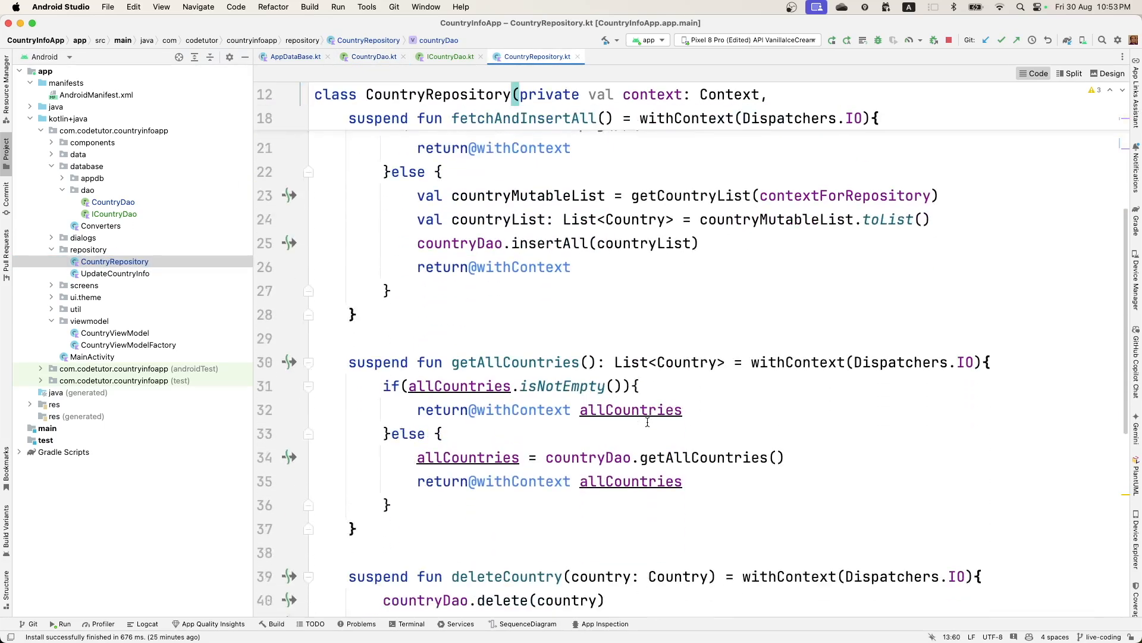
scroll("up", 3)
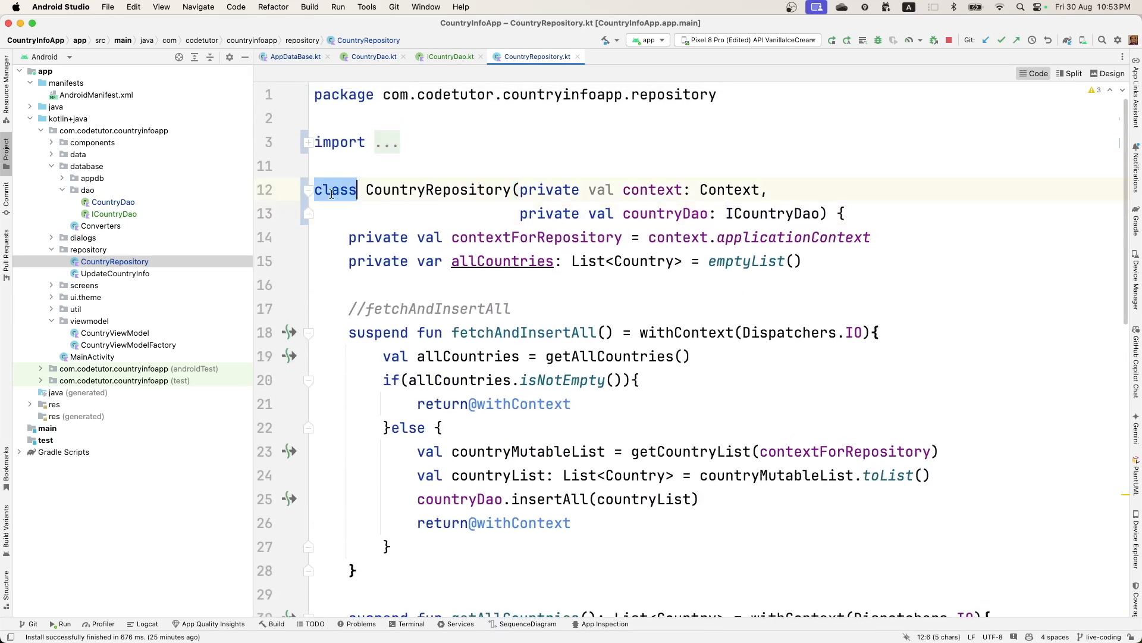
double_click(437, 190)
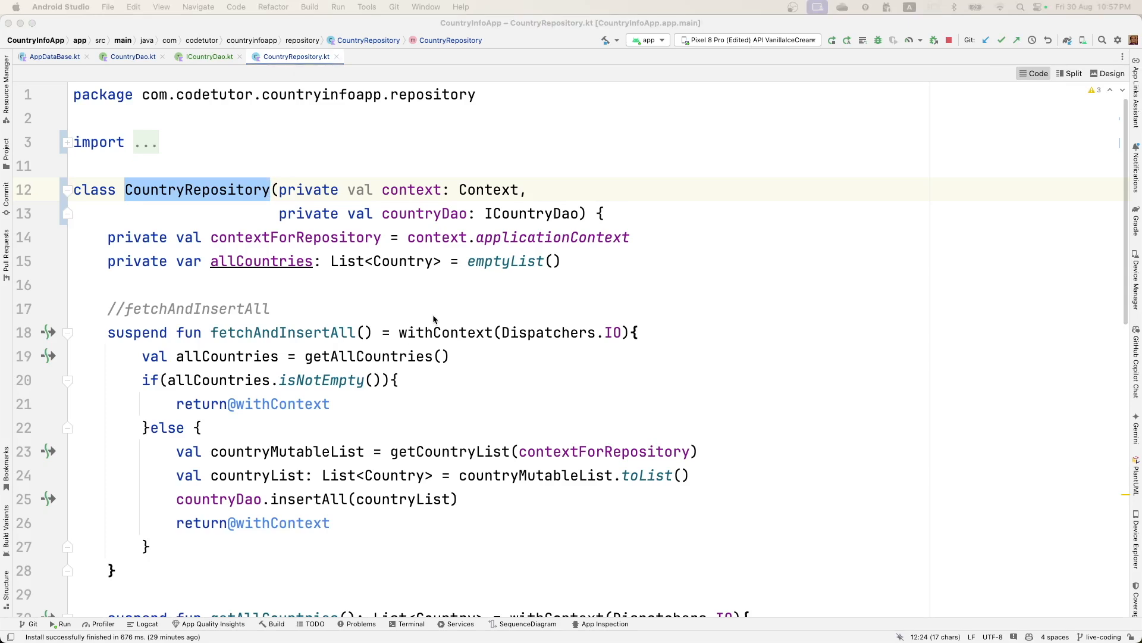
mouse_move(311, 215)
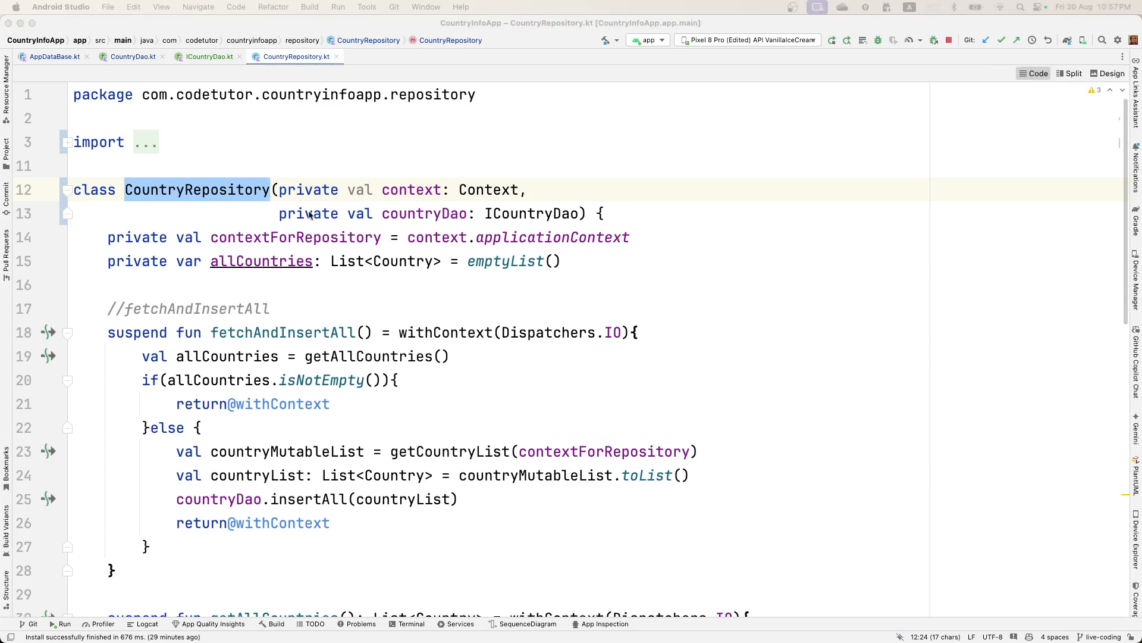
mouse_move(310, 546)
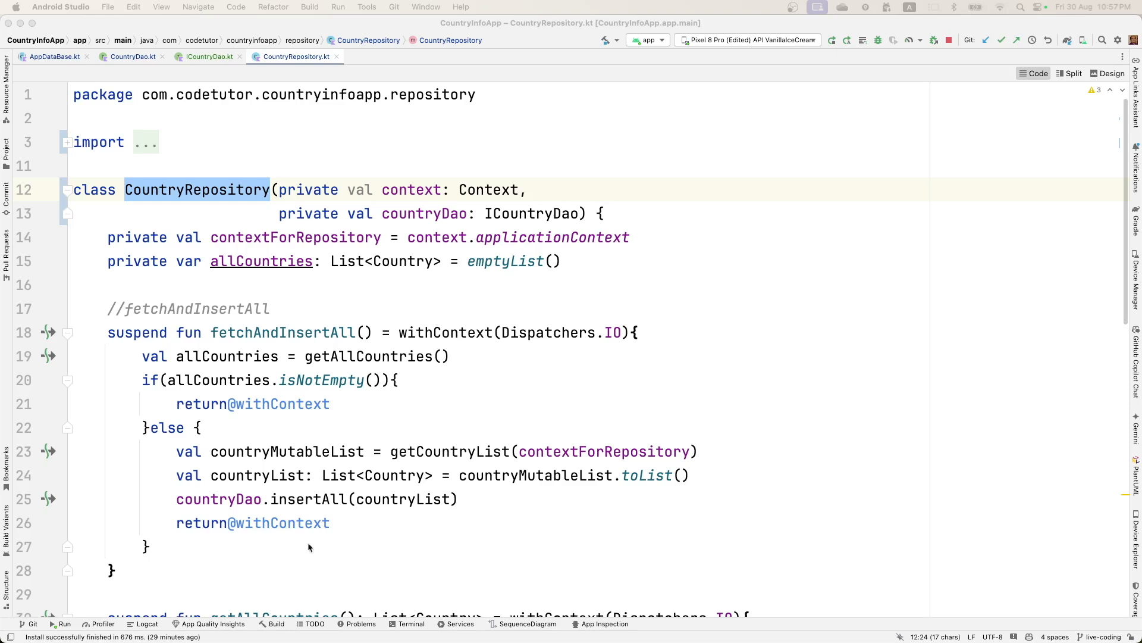
mouse_move(367, 343)
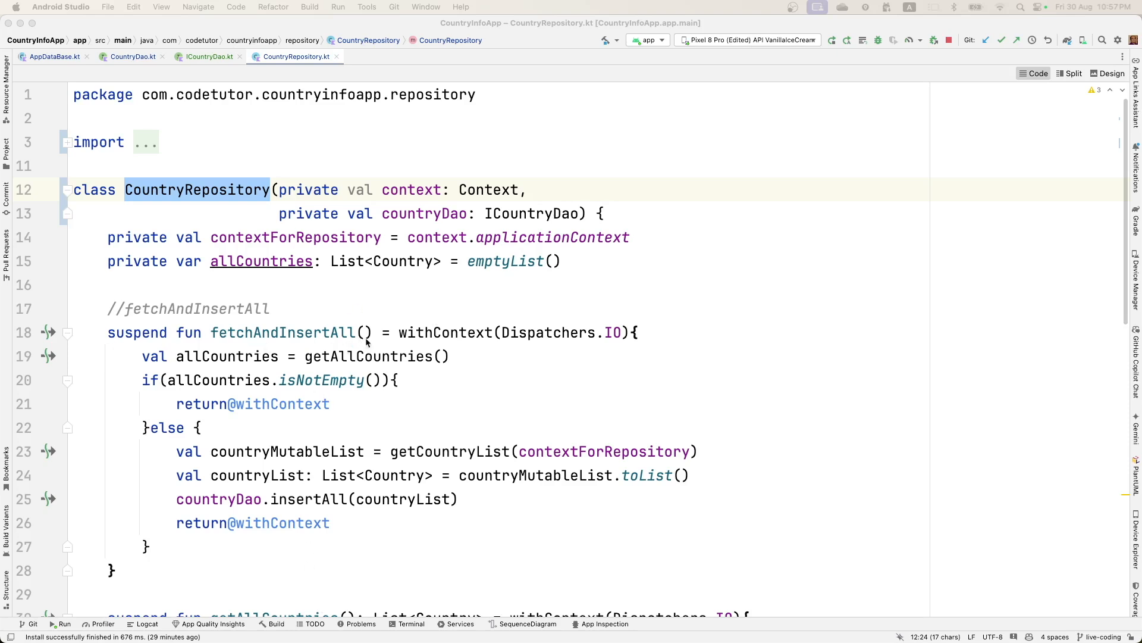
scroll("down", 3)
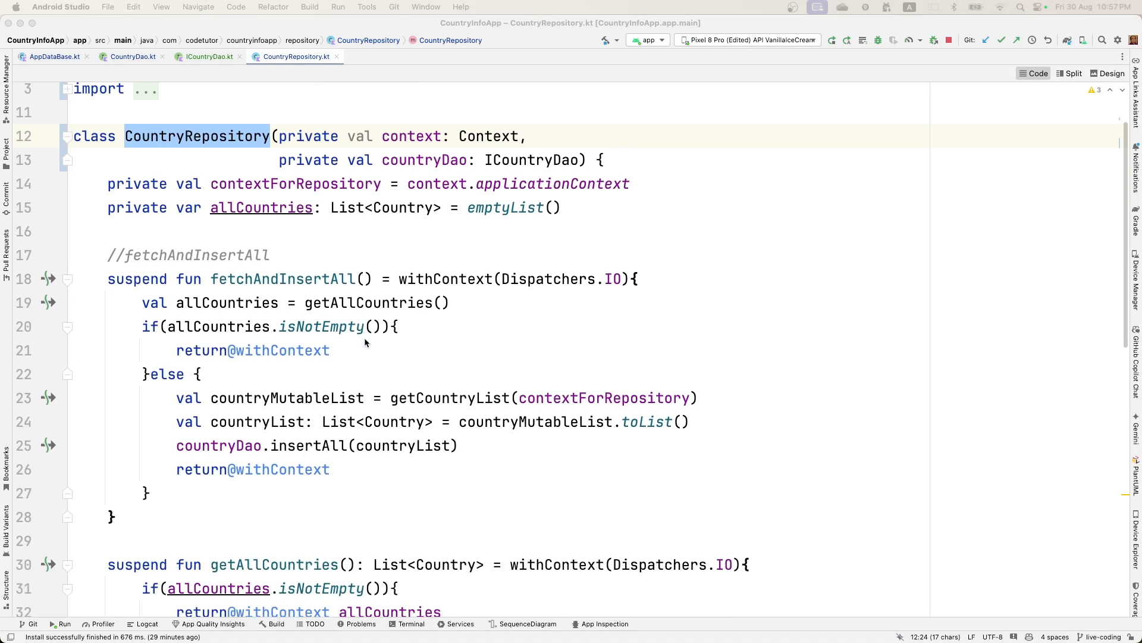
mouse_move(196, 136)
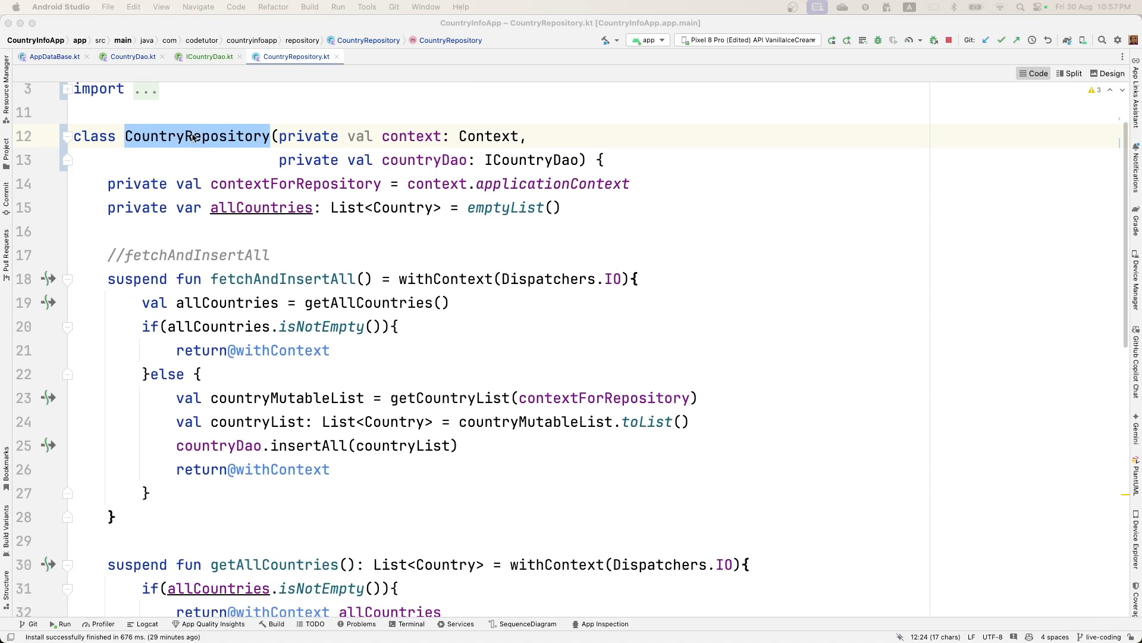
left_click(6, 153)
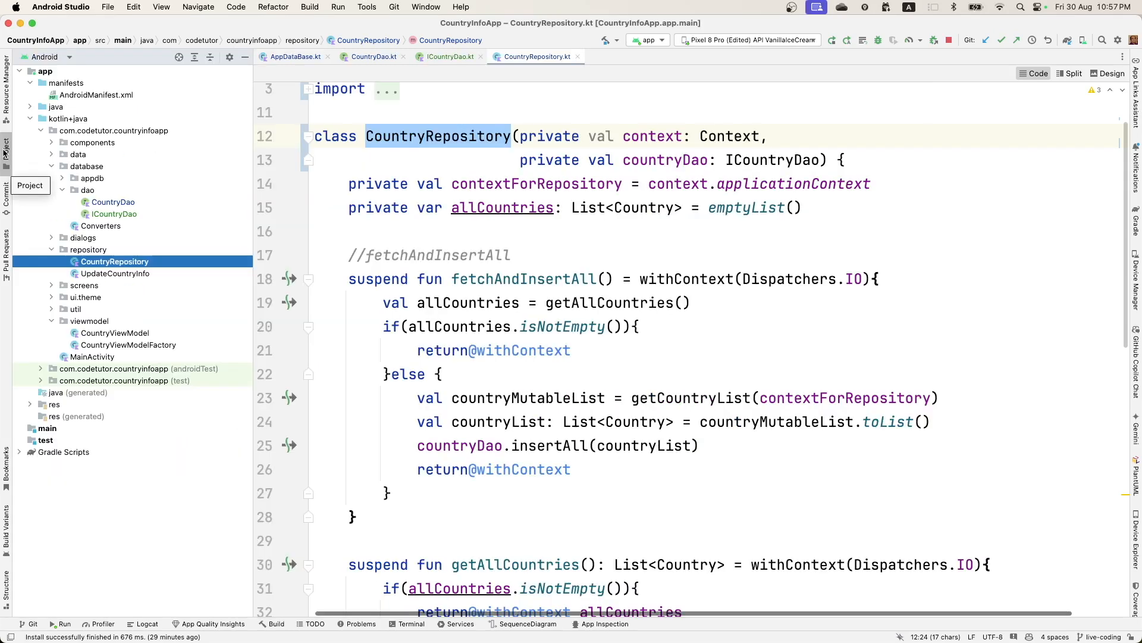
- Create a new Kotlin interface named ICountryRepository in the repository package
right_click(88, 249)
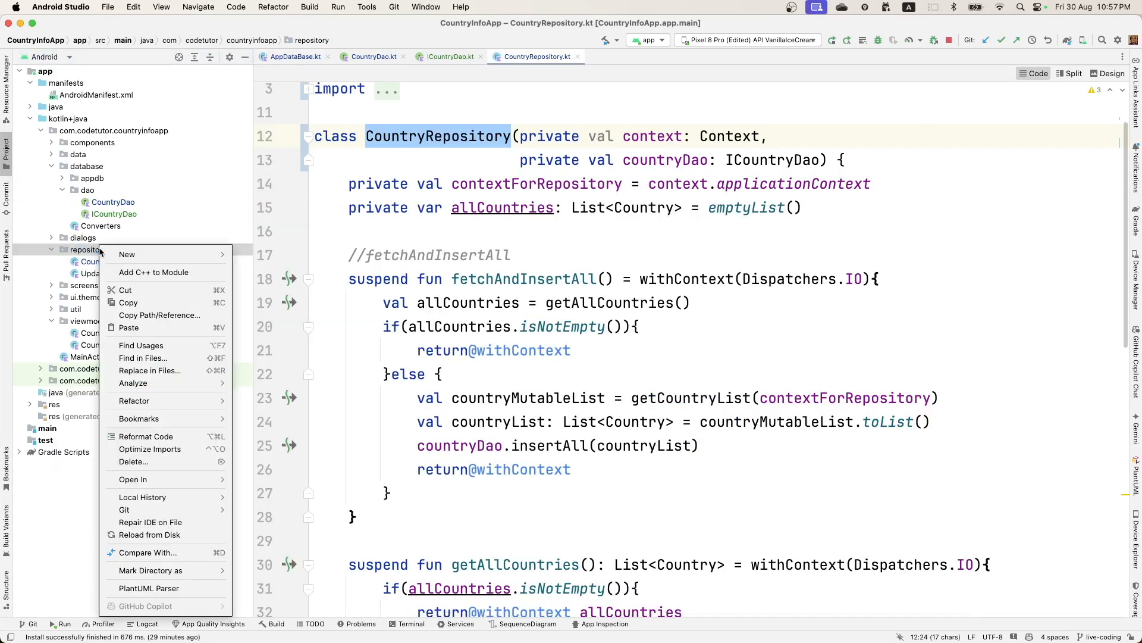
left_click(126, 254)
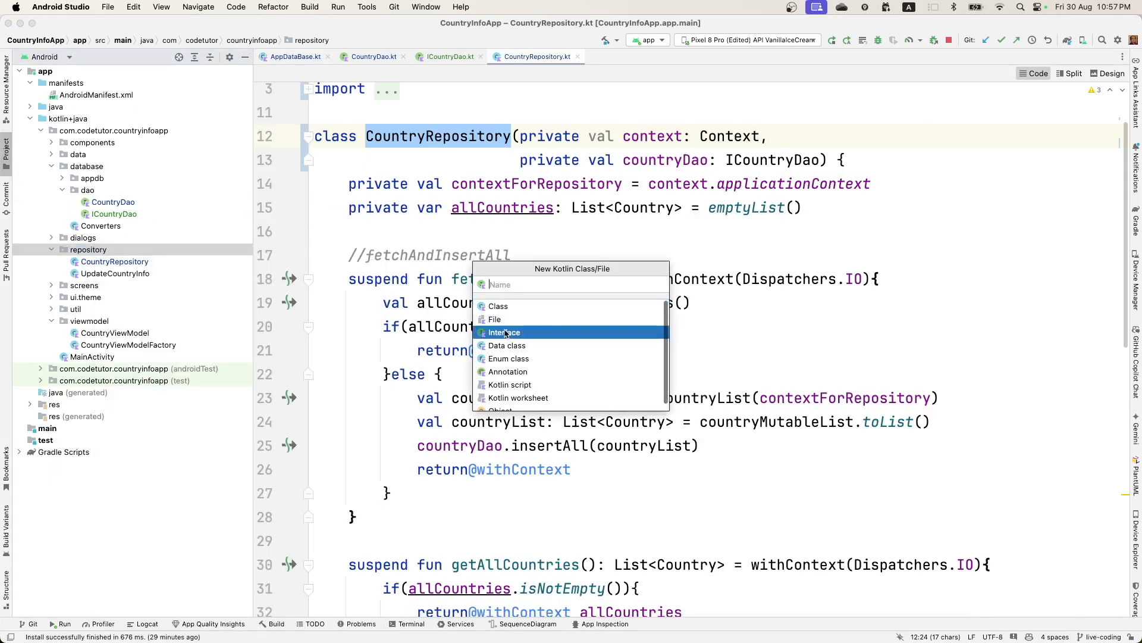
type("ICountryRepository")
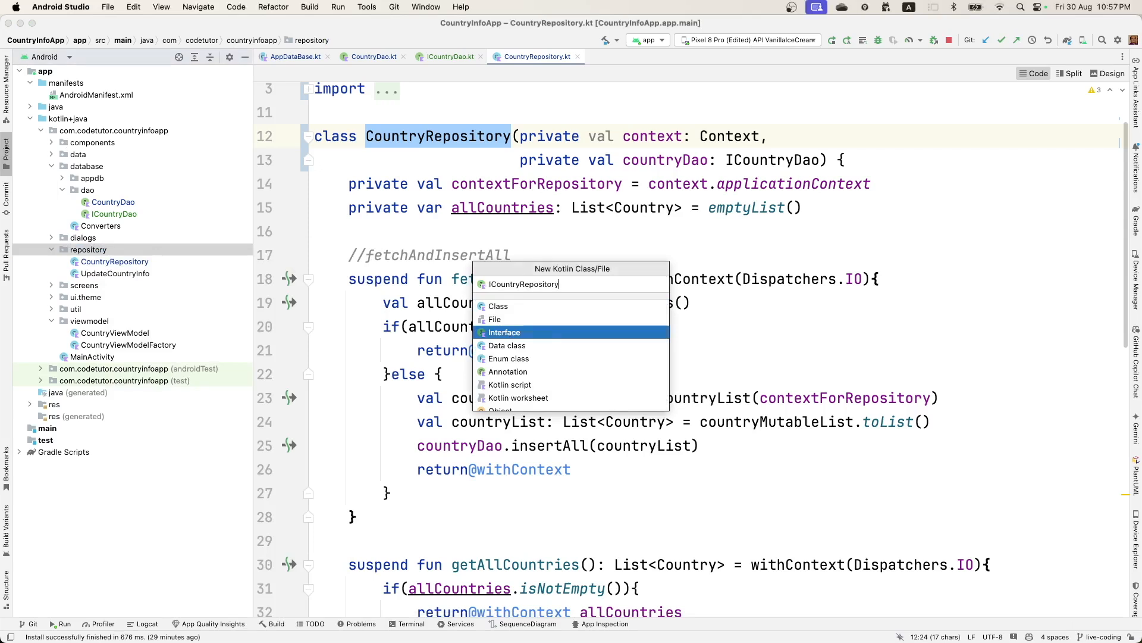
left_click(505, 332)
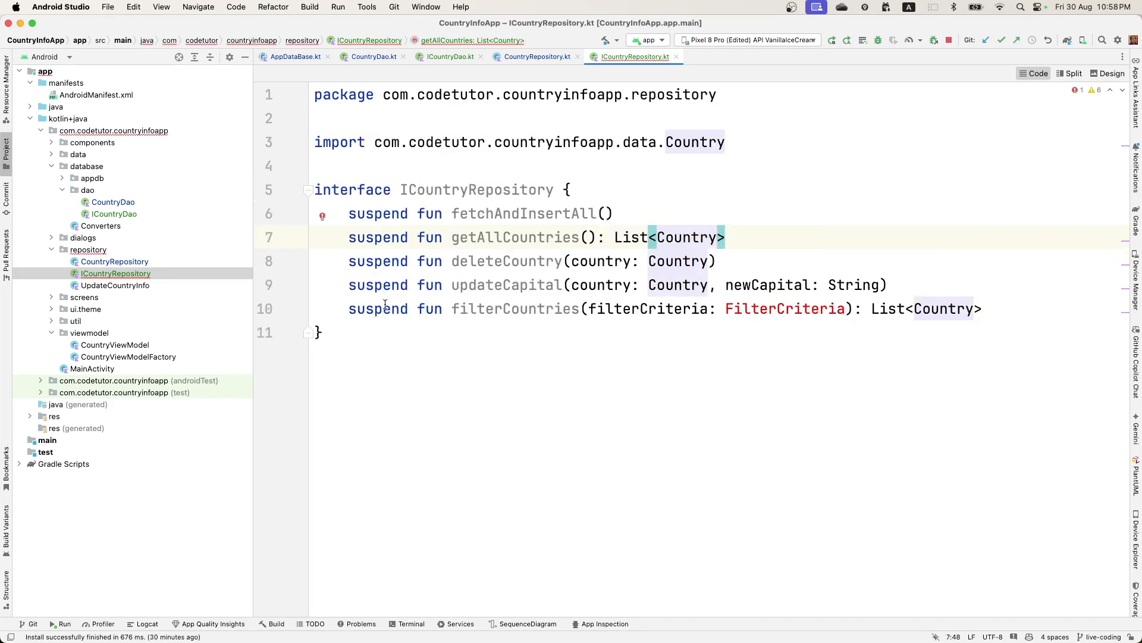
- Comment out filterCountries in ICountryRepository and mark CountryRepository's functions, including updateCapital, as overrides
key("Cmd+/")
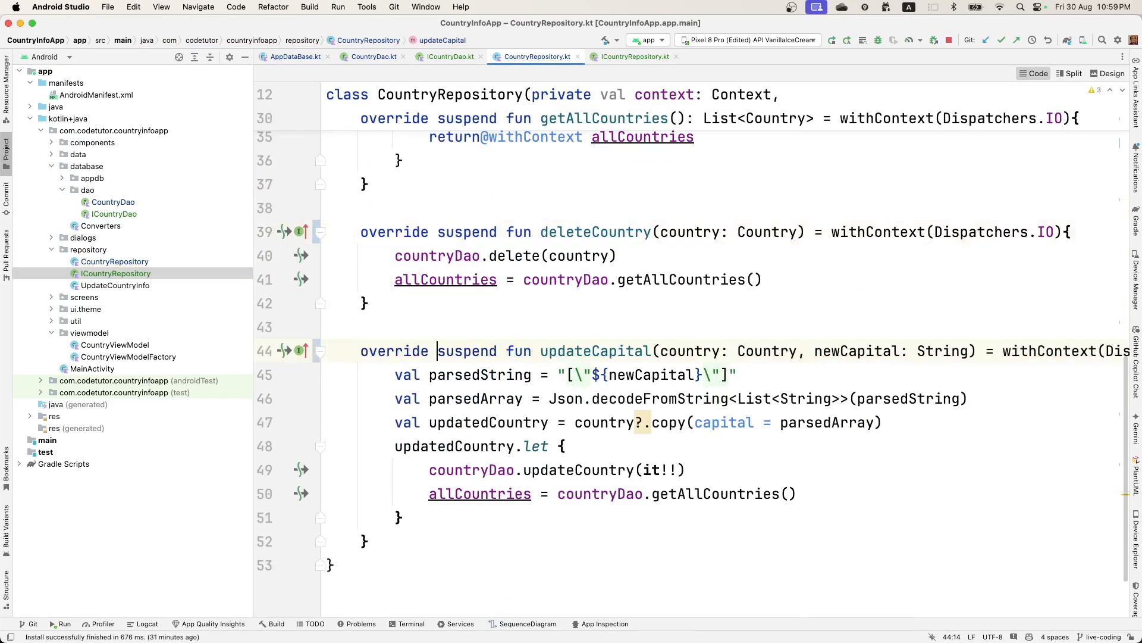
left_click(635, 57)
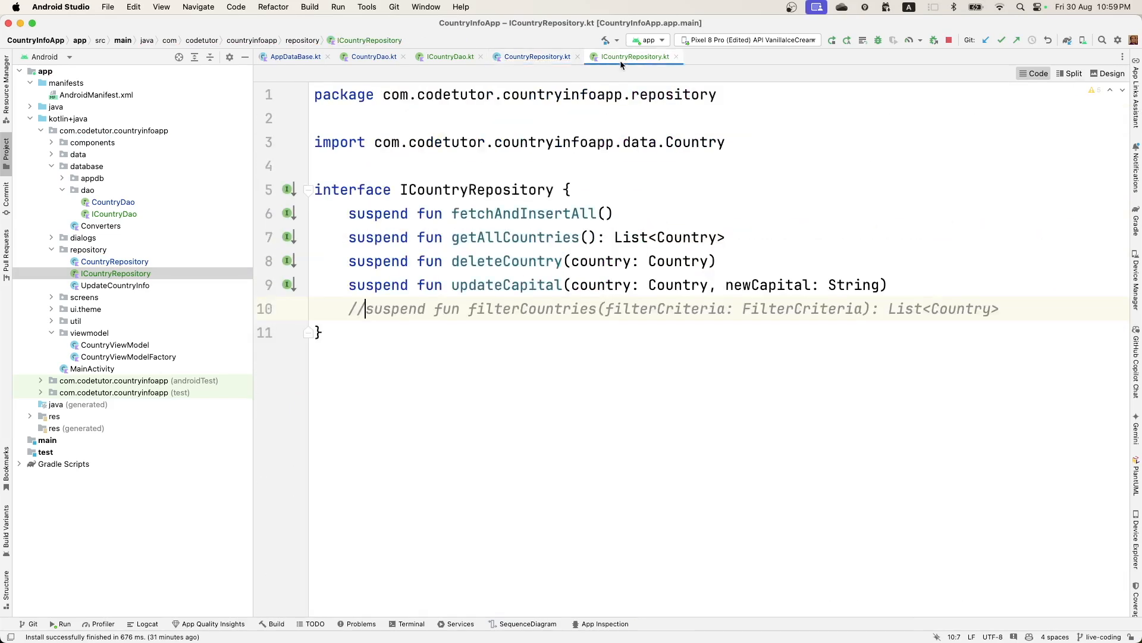
left_click_drag(348, 308, 998, 309)
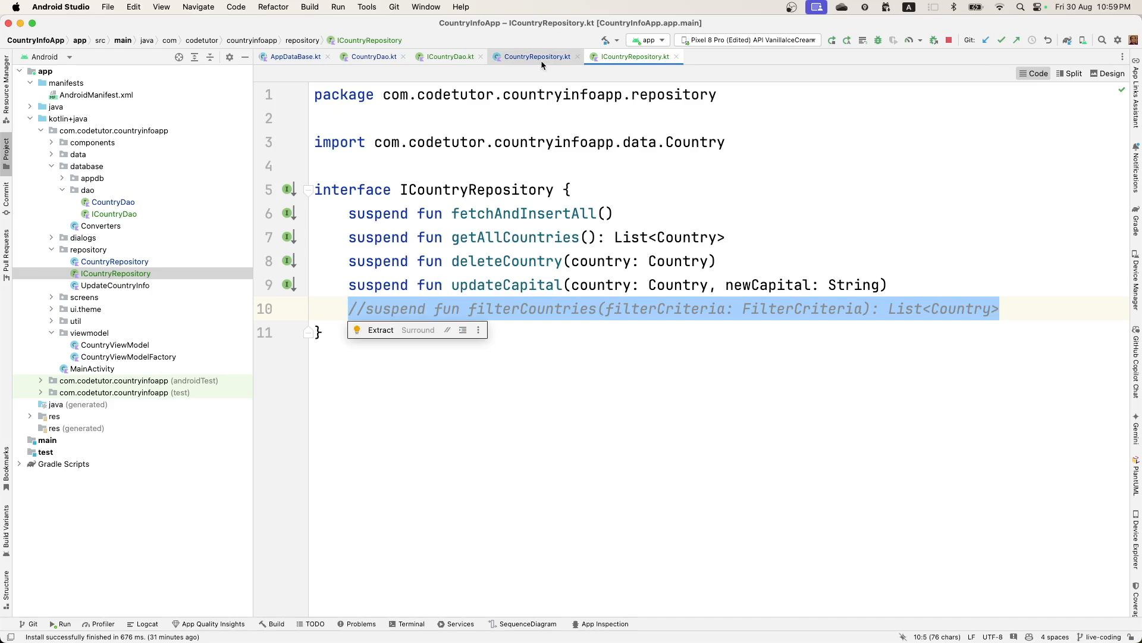
left_click(536, 57)
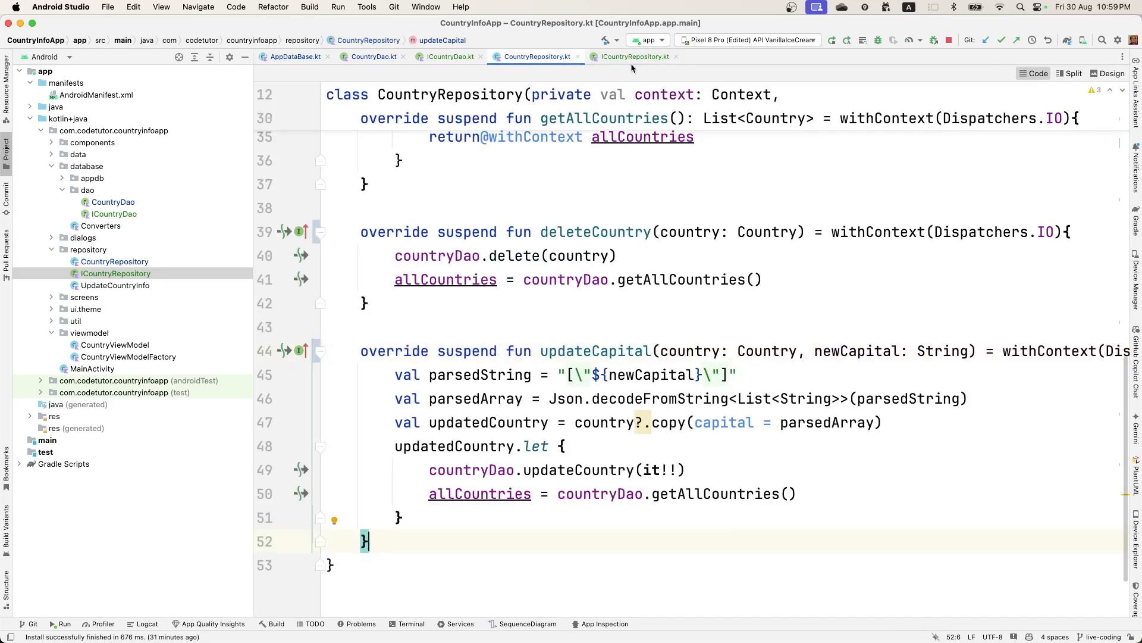
left_click(635, 56)
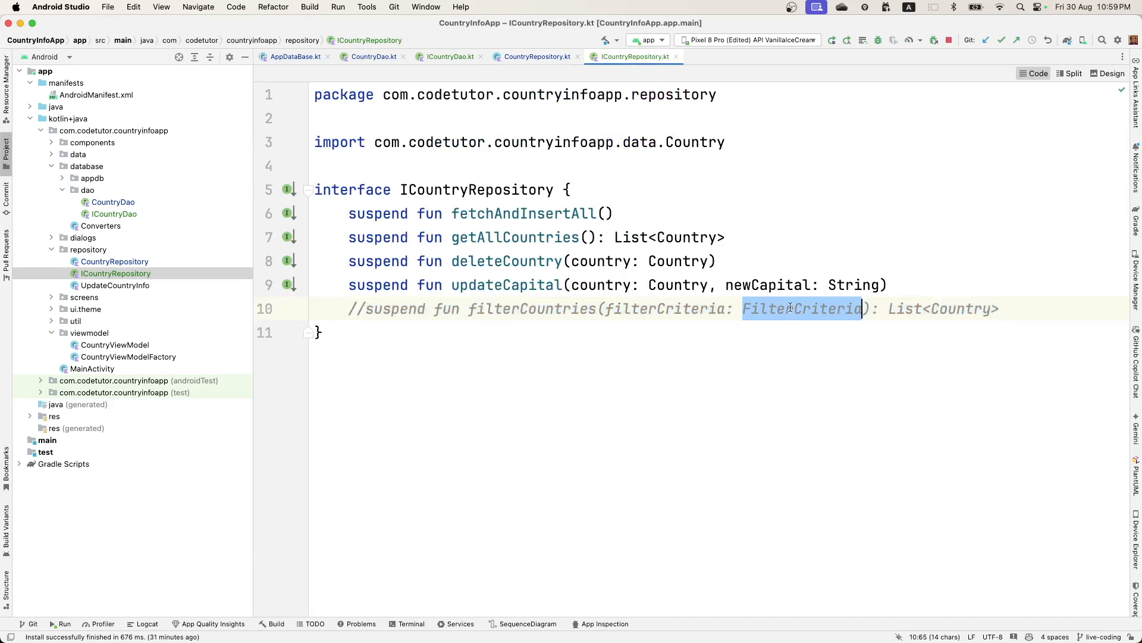